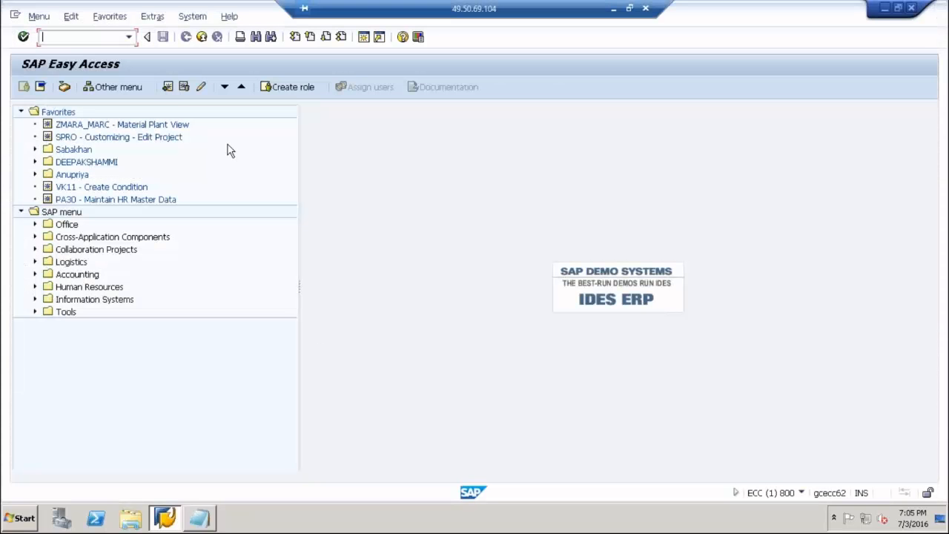
- Launch customizing transaction SPRO and enter the SAP Reference IMG
{"action": "left_click", "coordinate": [128, 37]}
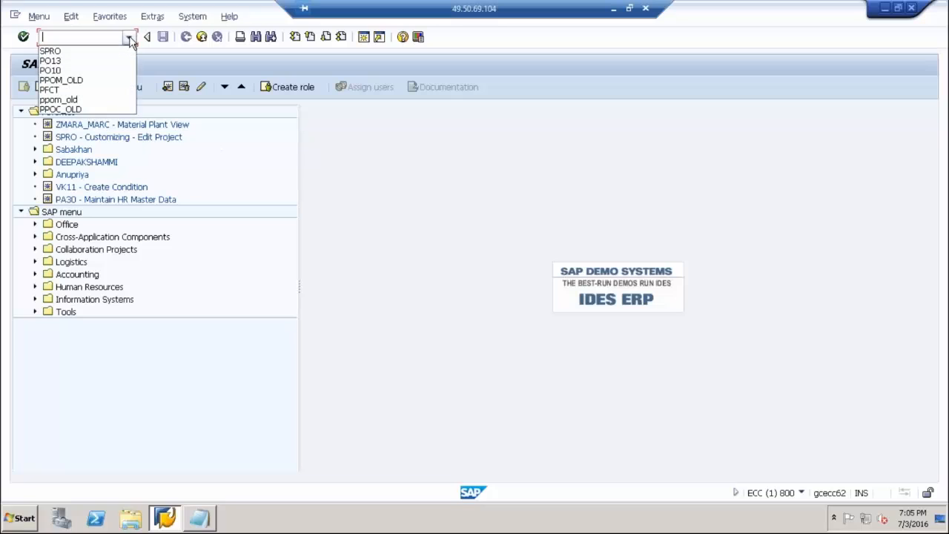
{"action": "left_click", "coordinate": [50, 50]}
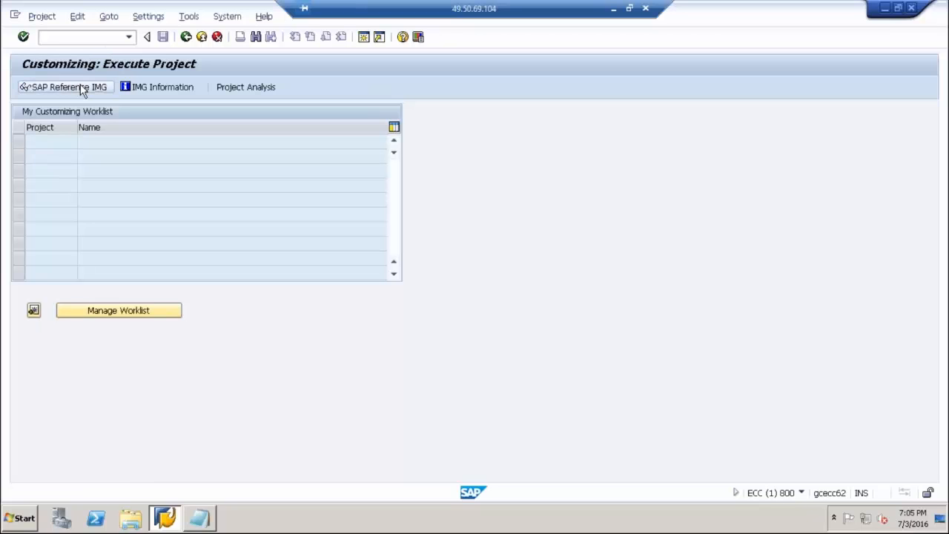
{"action": "left_click", "coordinate": [64, 86]}
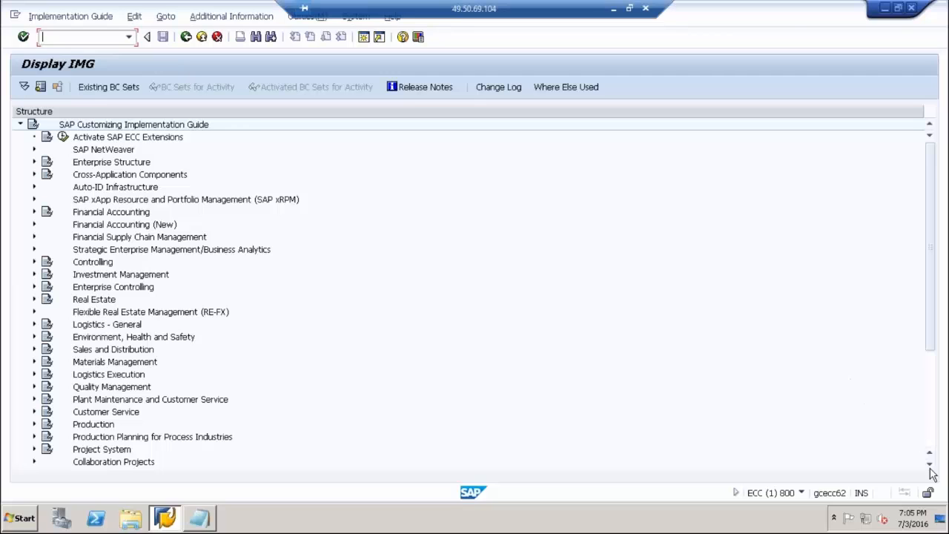
- Locate the Time Management area in the IMG tree and expand it
{"action": "left_click", "coordinate": [930, 469]}
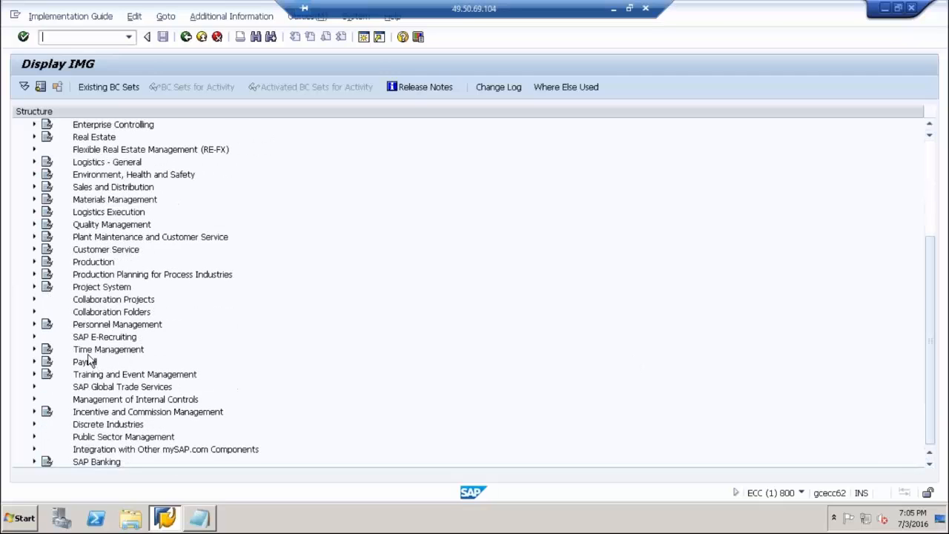
{"action": "left_click", "coordinate": [109, 350]}
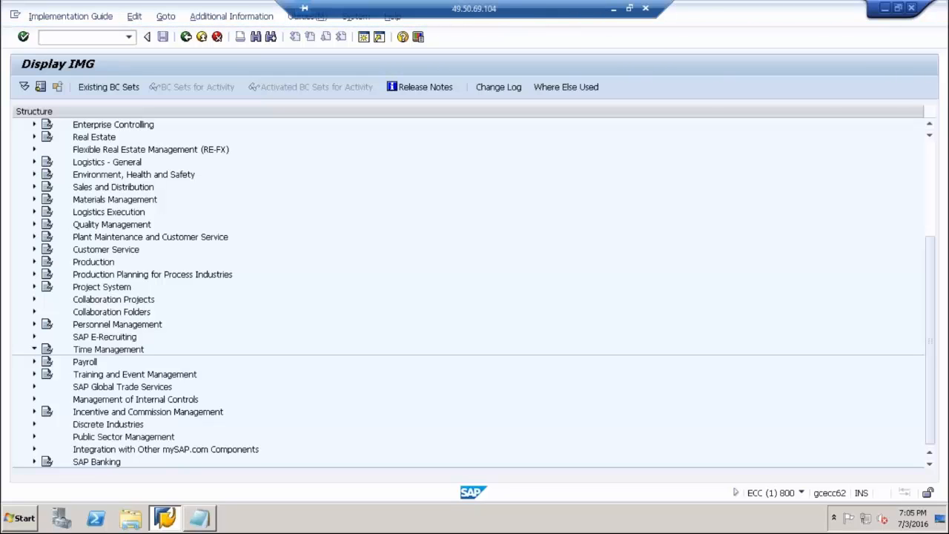
{"action": "left_click", "coordinate": [34, 351]}
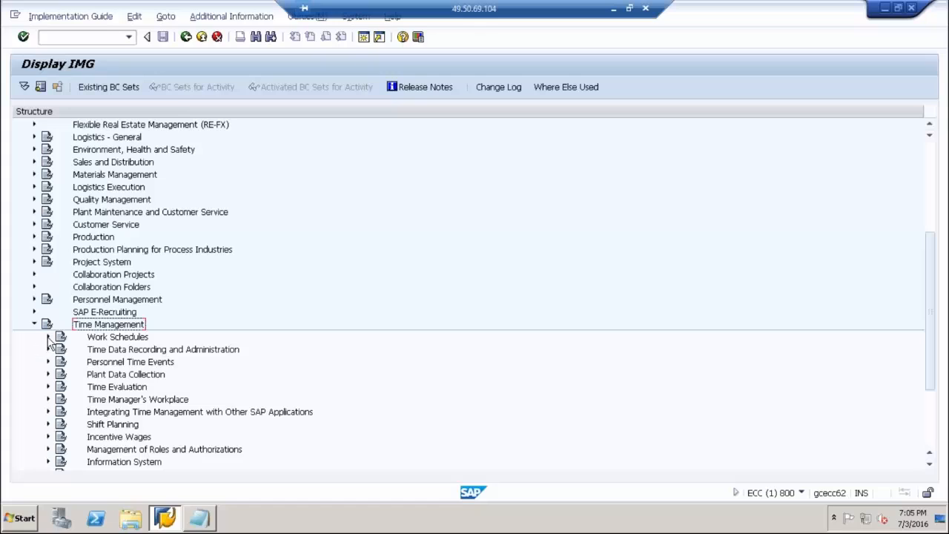
- Expand Work Schedules to reveal activities such as Define Public Holiday Classes
{"action": "left_click", "coordinate": [49, 336]}
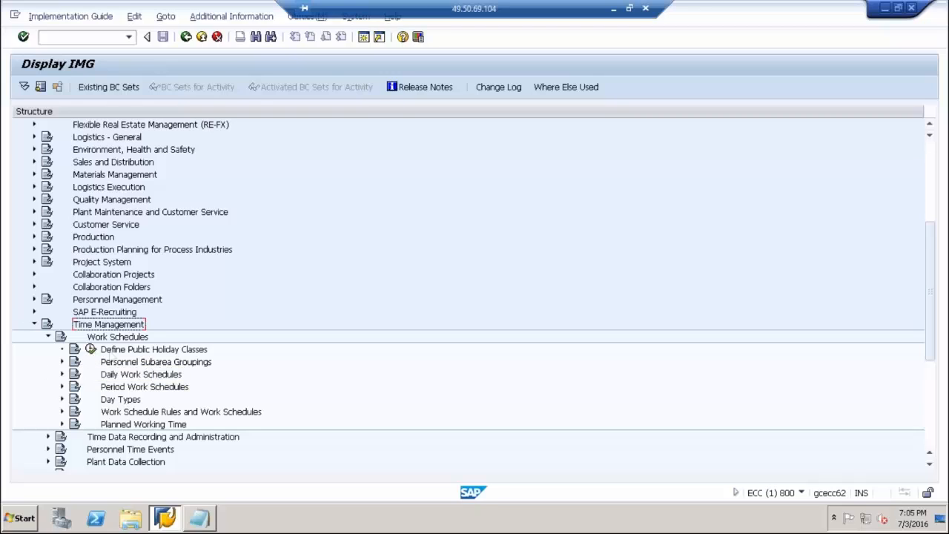
{"action": "mouse_move", "coordinate": [186, 357]}
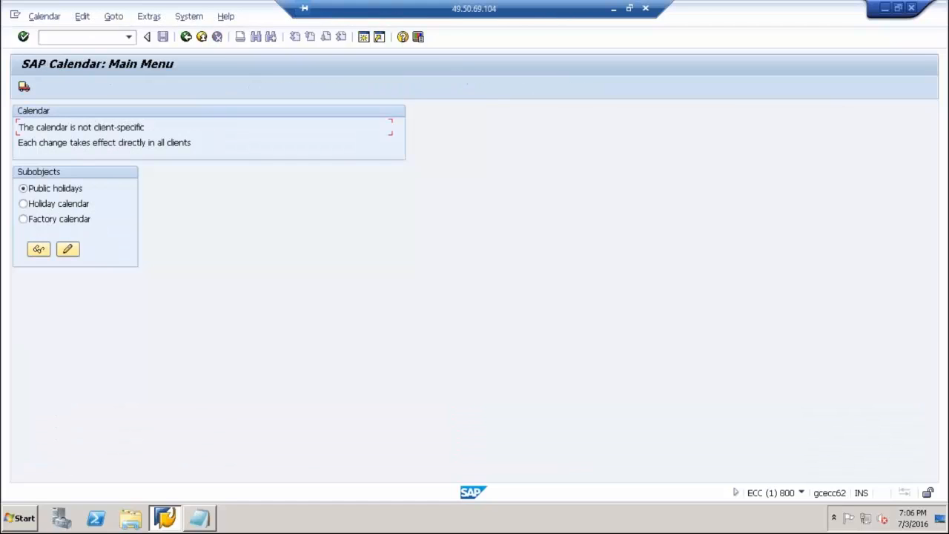
{"action": "mouse_move", "coordinate": [100, 392]}
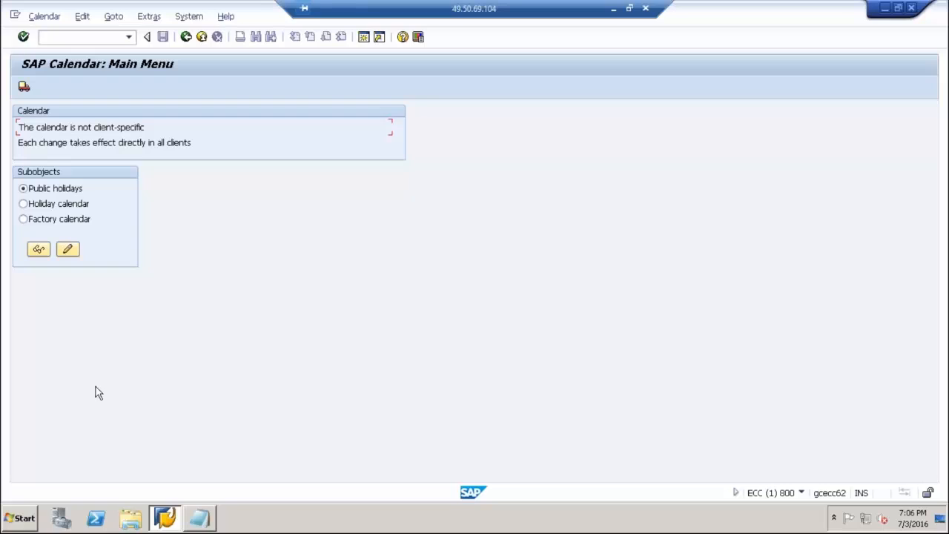
{"action": "mouse_move", "coordinate": [196, 391]}
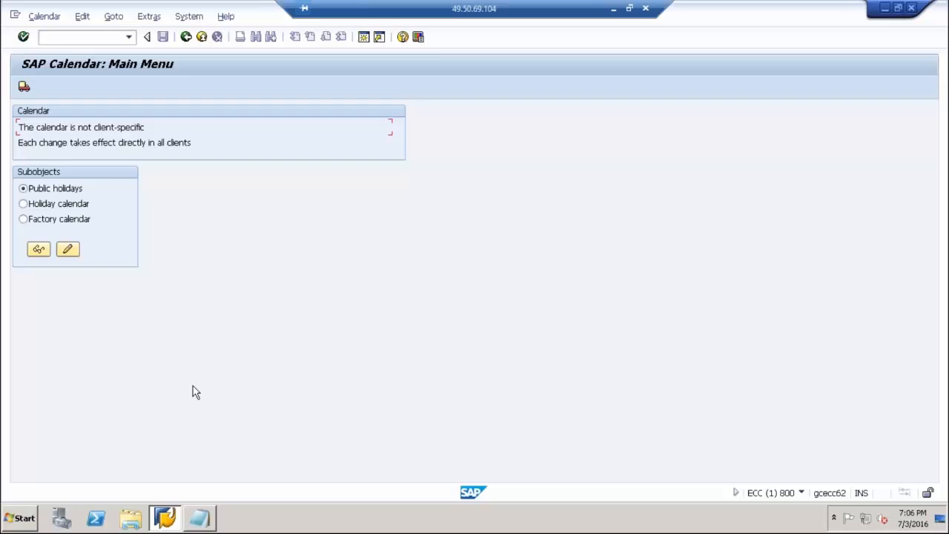
{"action": "mouse_move", "coordinate": [211, 472]}
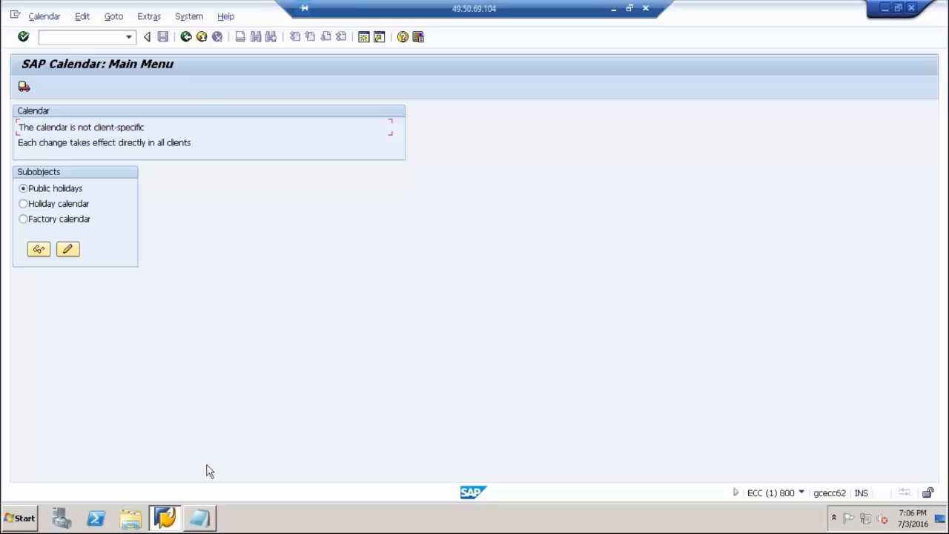
- Note an example company RED INC. DE/MUM with 8 holidays for each location
{"action": "left_click", "coordinate": [198, 518]}
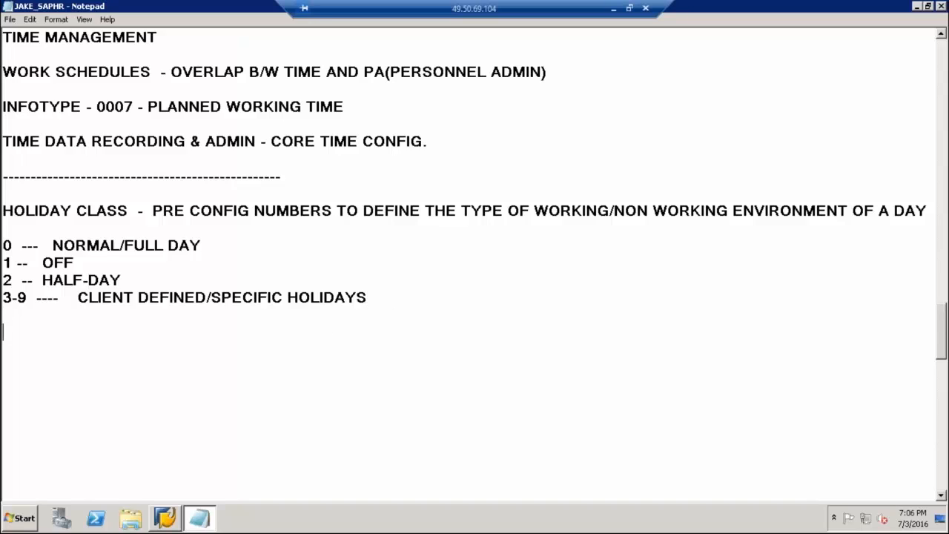
{"action": "type", "text": "RED"}
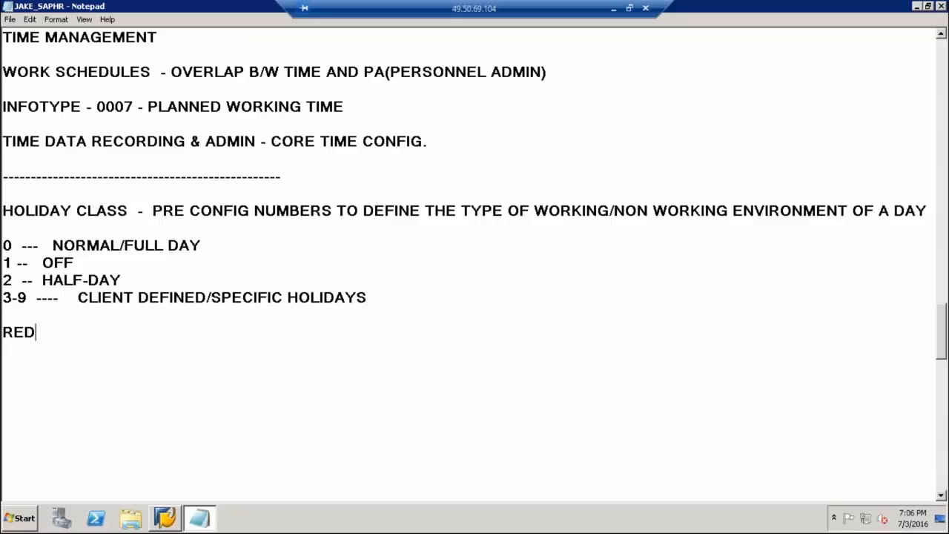
{"action": "type", "text": "INC."}
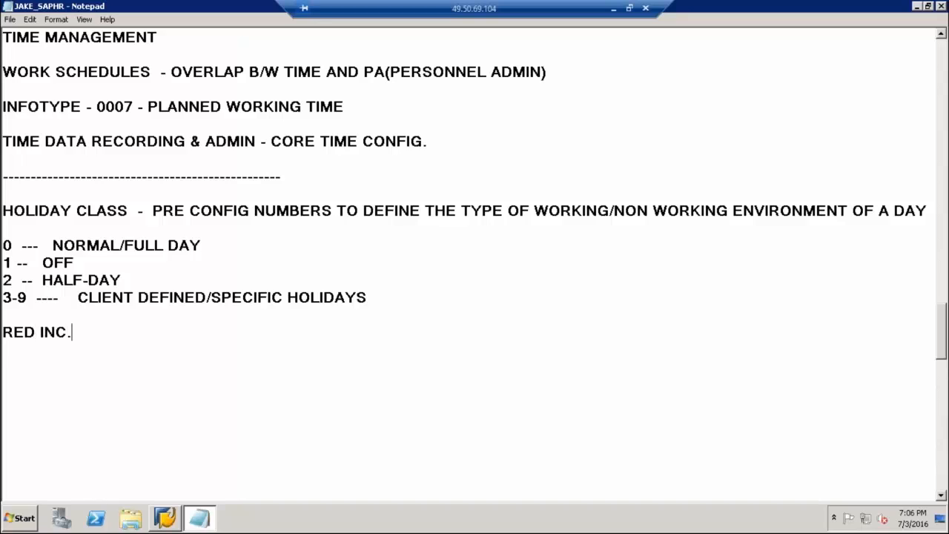
{"action": "type", "text": "DE"}
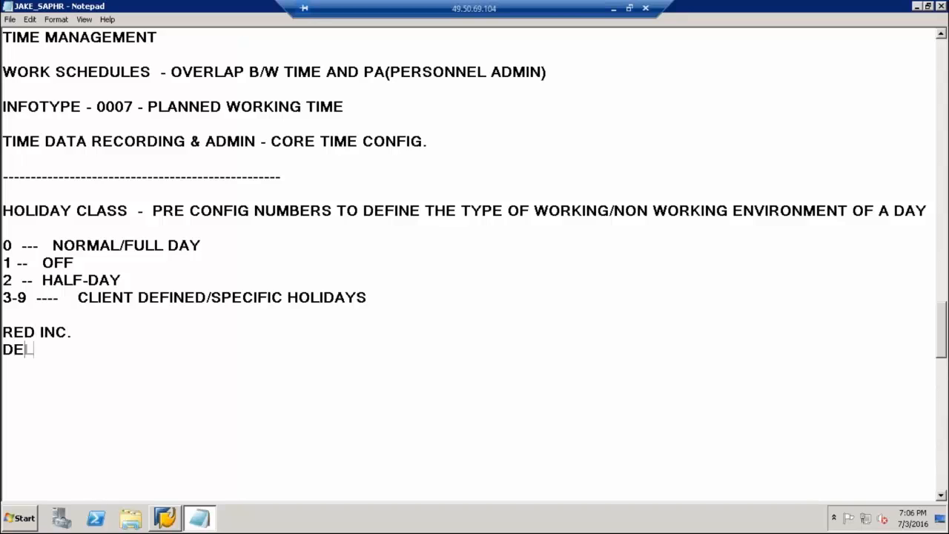
{"action": "type", "text": "/M"}
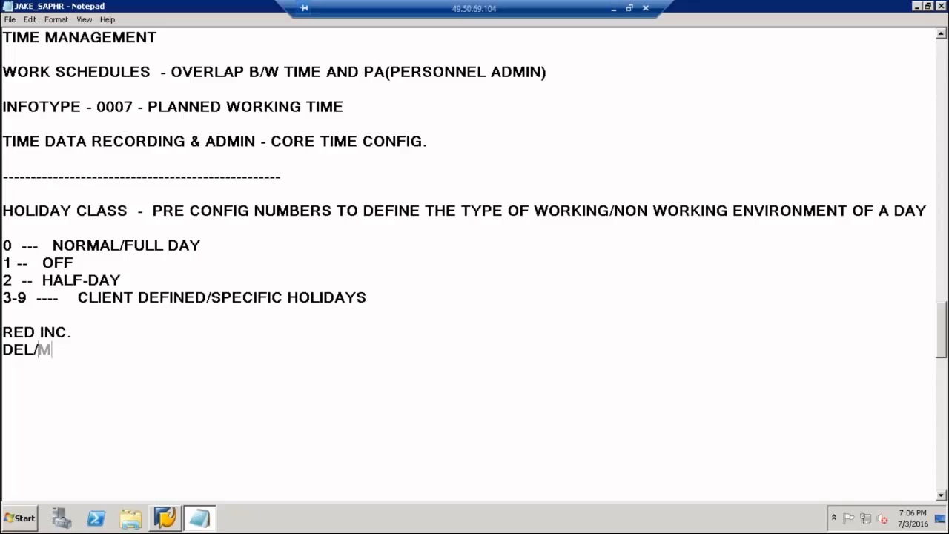
{"action": "type", "text": "UM"}
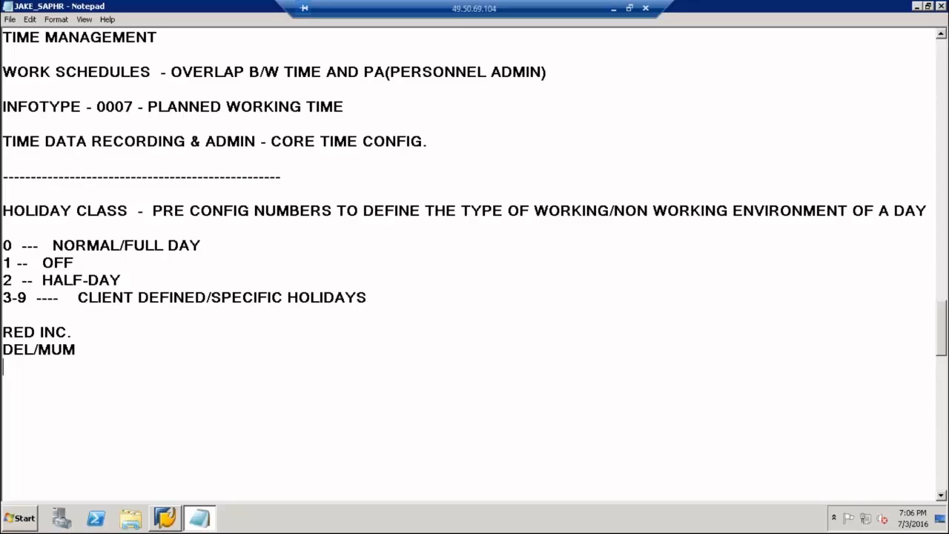
{"action": "type", "text": "8"}
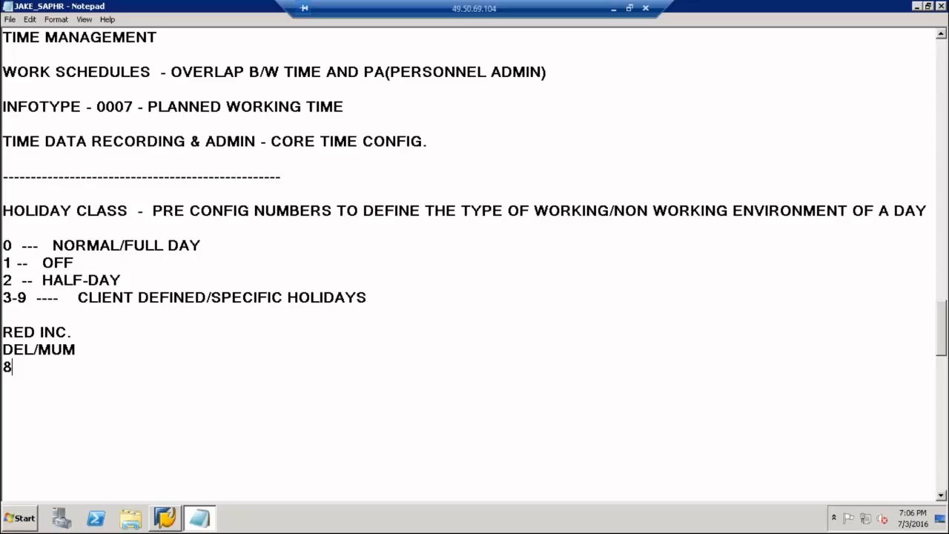
{"action": "type", "text": "HOLID"}
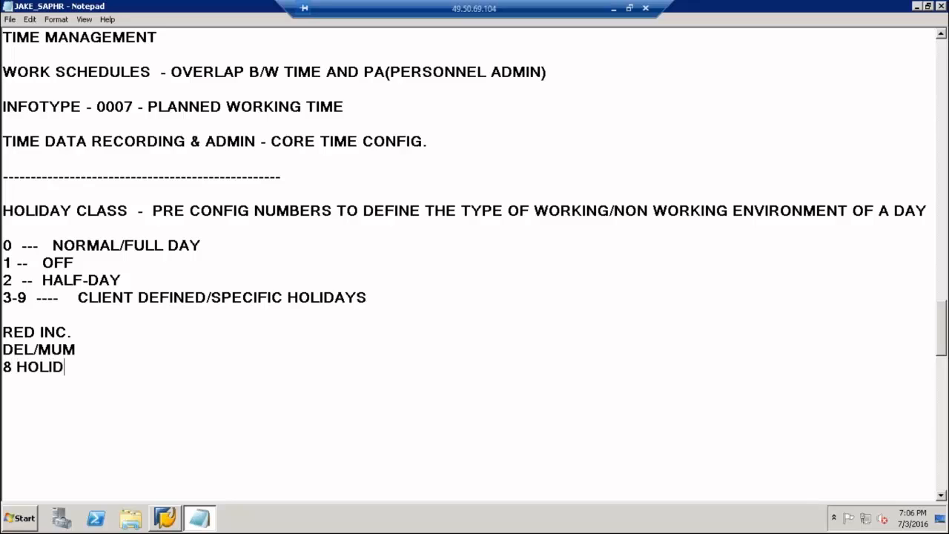
{"action": "type", "text": "AYS"}
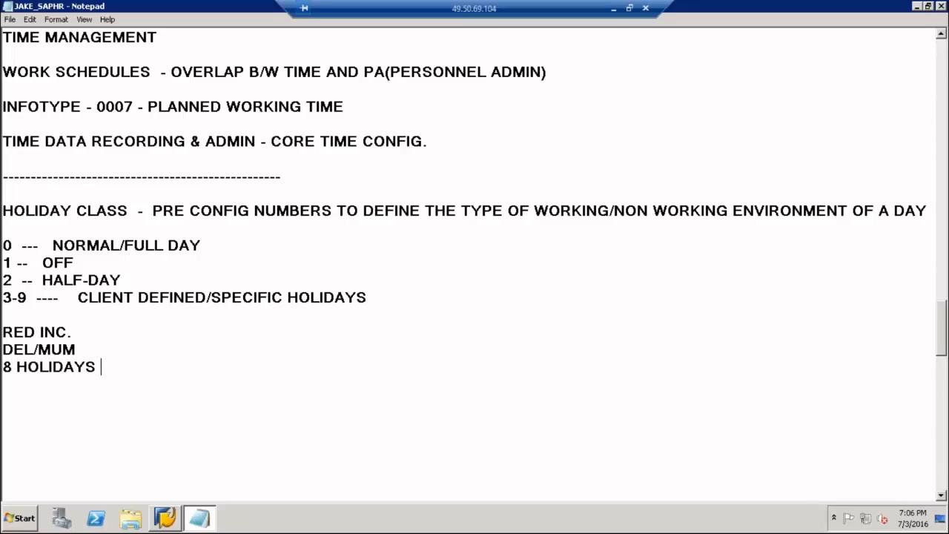
{"action": "type", "text": "FOR EACH LOCATI"}
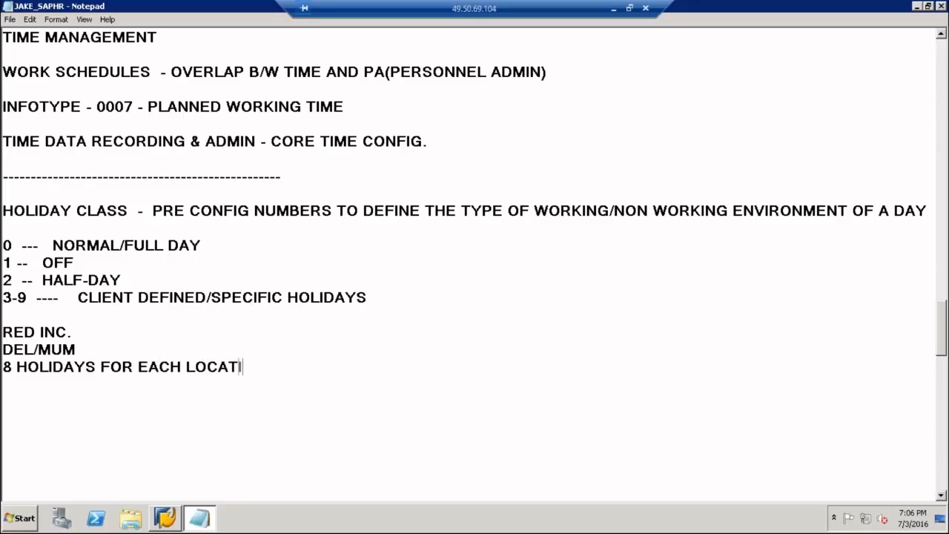
{"action": "type", "text": "ON"}
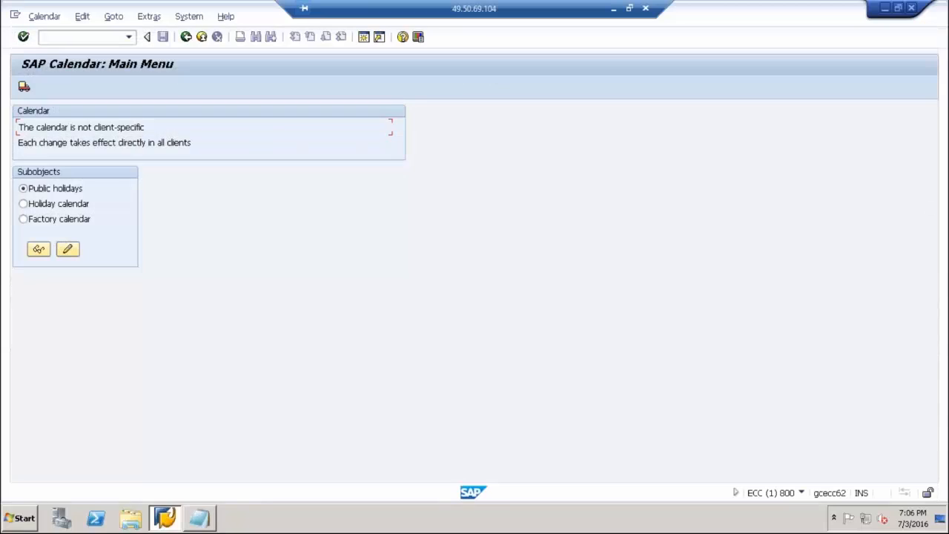
{"action": "mouse_move", "coordinate": [59, 200]}
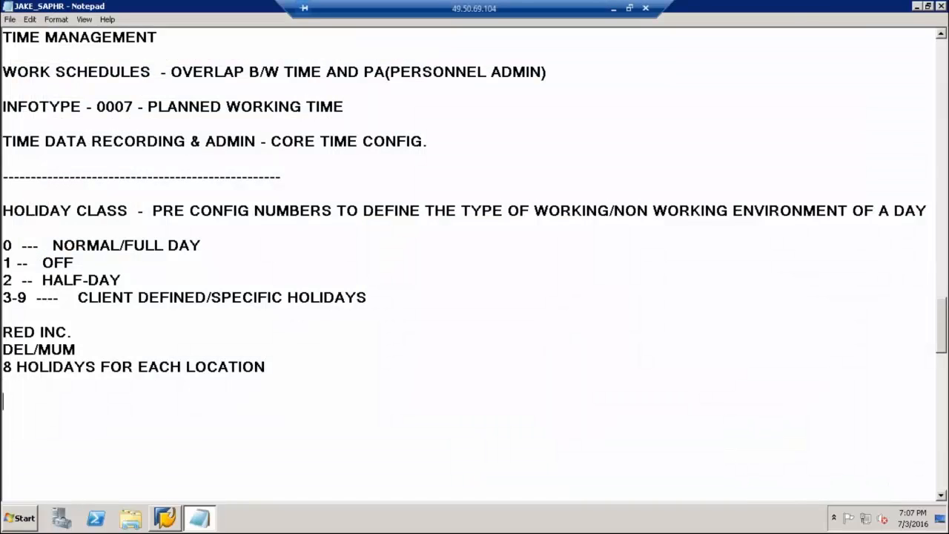
- Add the line 'T-CODE --- SCAL' for the holiday calendar transaction
{"action": "type", "text": "T-CODE  ---"}
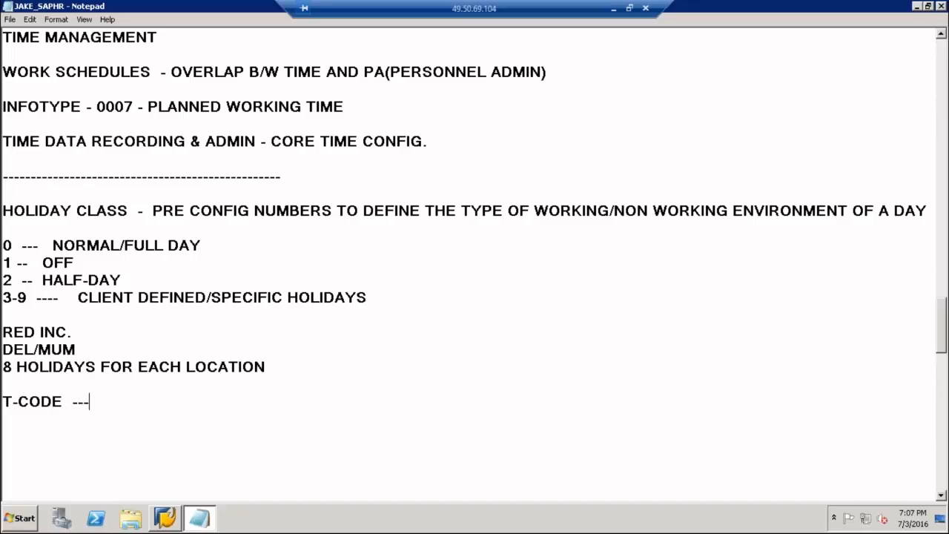
{"action": "type", "text": "SC"}
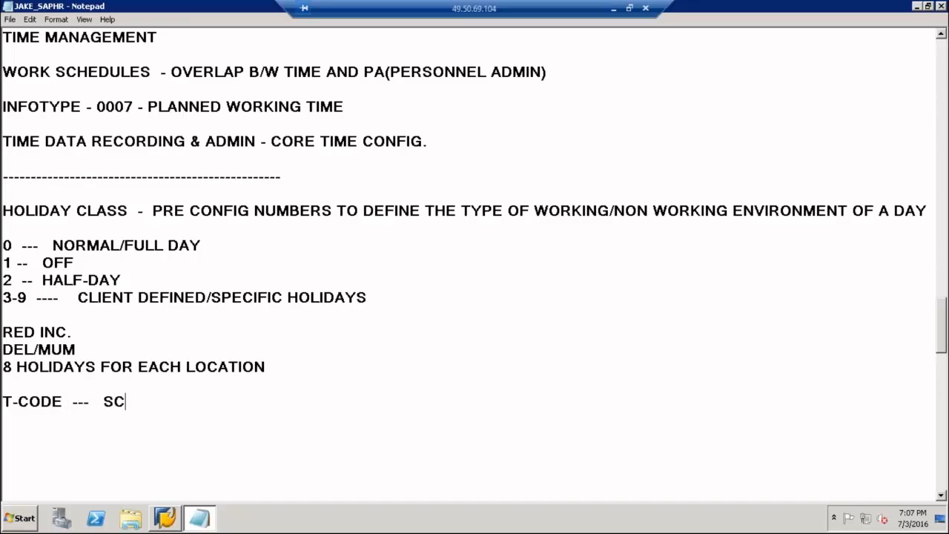
{"action": "type", "text": "AL"}
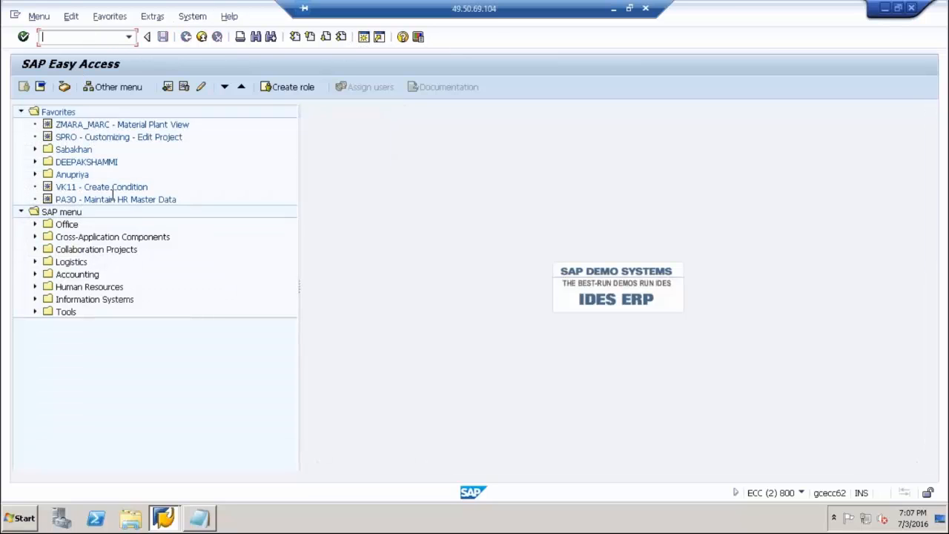
- Run transaction SCAL from SAP Easy Access to reach the SAP Calendar main menu
{"action": "type", "text": "SCA"}
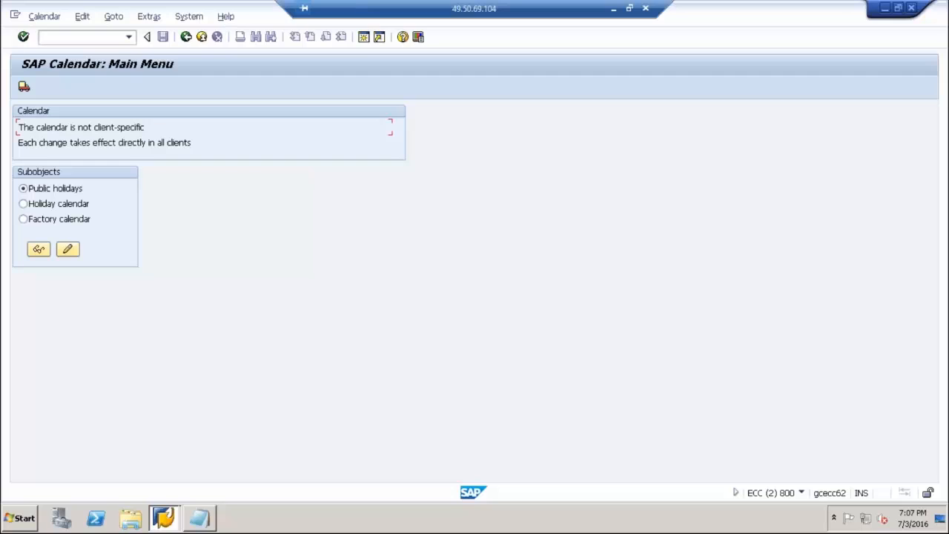
{"action": "mouse_move", "coordinate": [912, 9]}
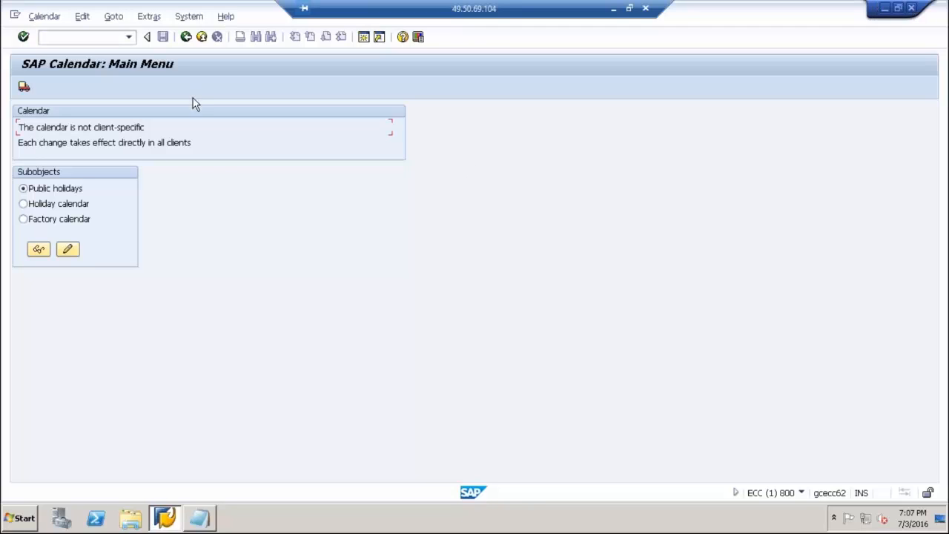
{"action": "mouse_move", "coordinate": [136, 160]}
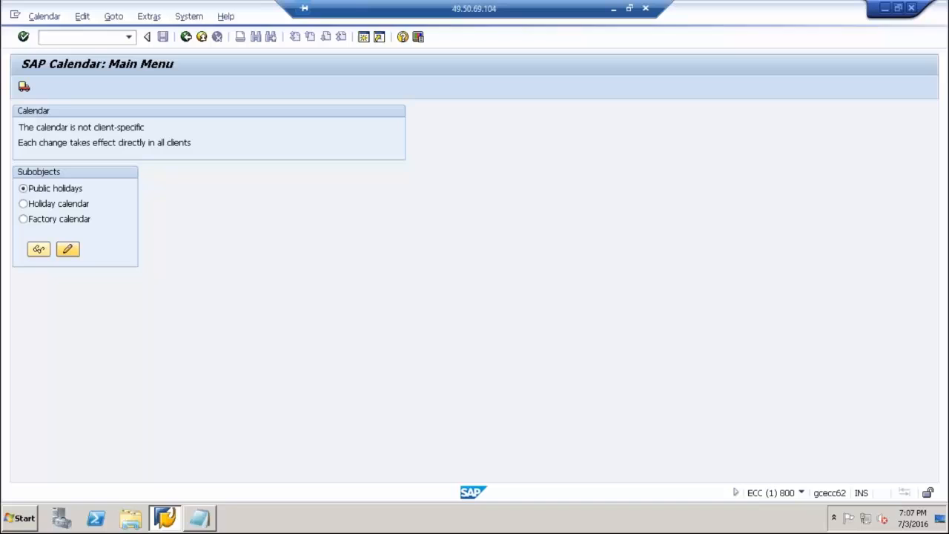
- Change Public holidays, create a new holiday and choose type 'fixed day from date'
{"action": "left_click", "coordinate": [68, 249]}
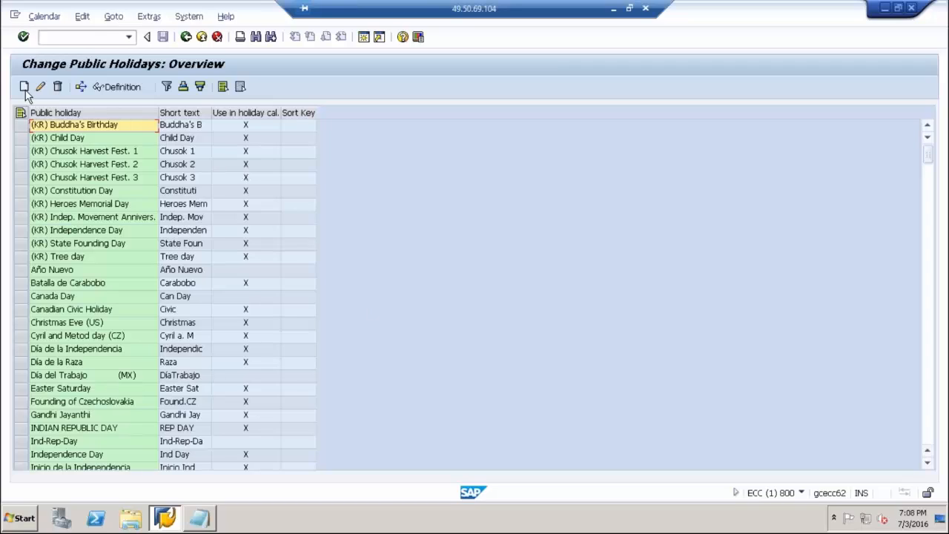
{"action": "mouse_move", "coordinate": [24, 86]}
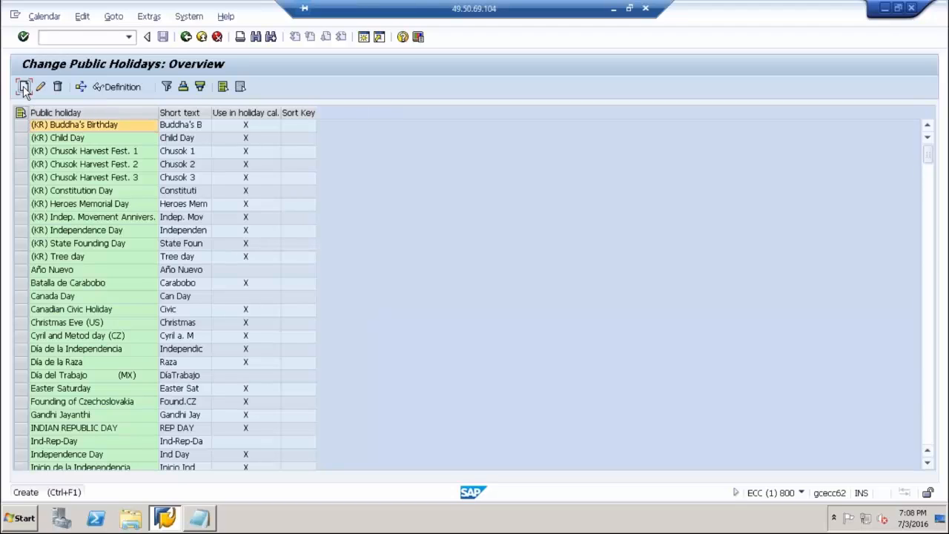
{"action": "left_click", "coordinate": [24, 86]}
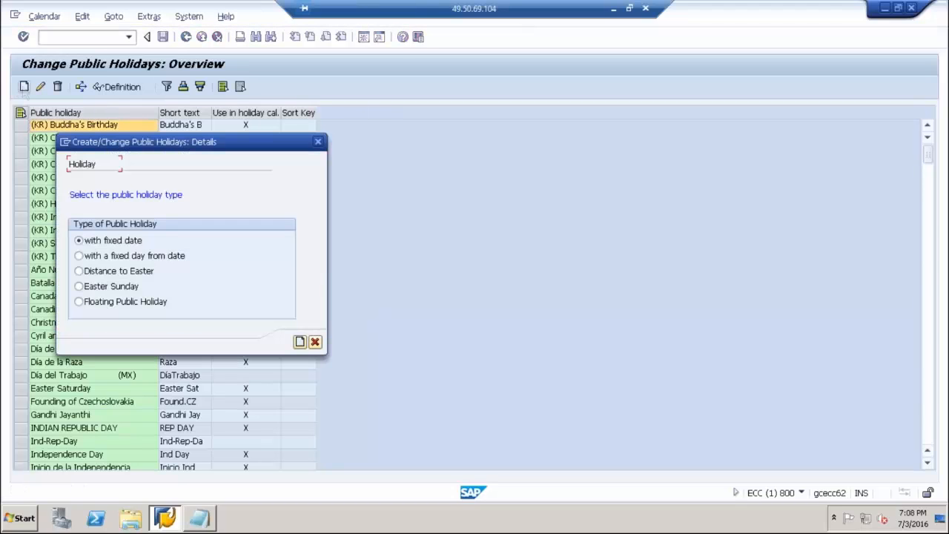
{"action": "mouse_move", "coordinate": [199, 135]}
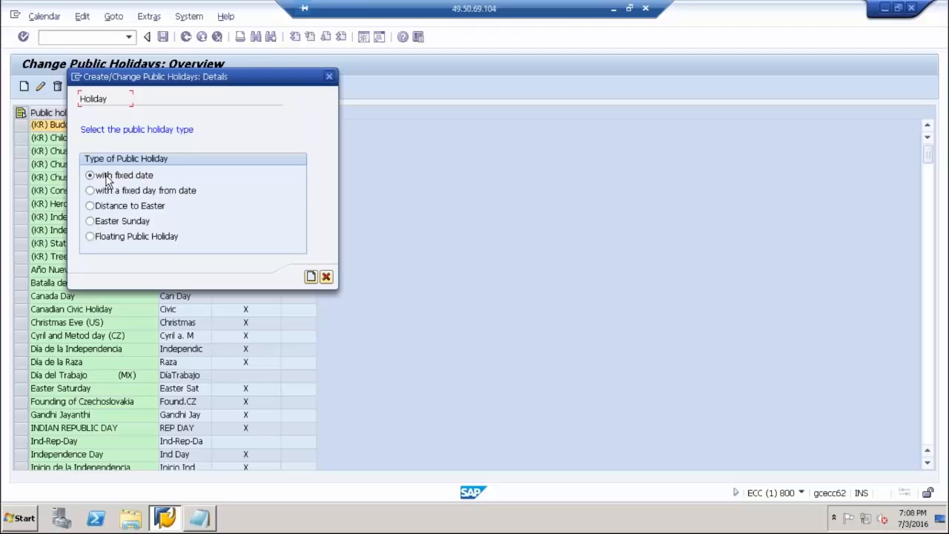
{"action": "mouse_move", "coordinate": [142, 184]}
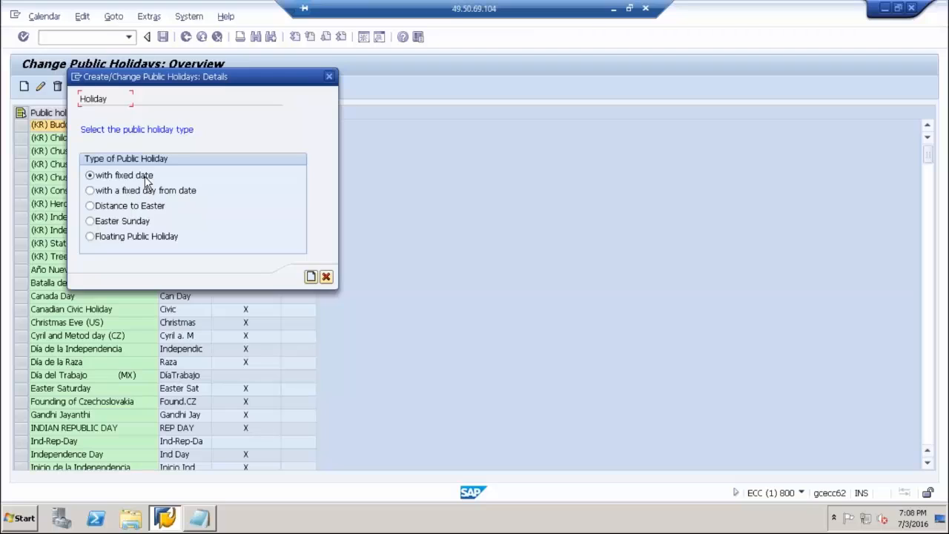
{"action": "mouse_move", "coordinate": [190, 179]}
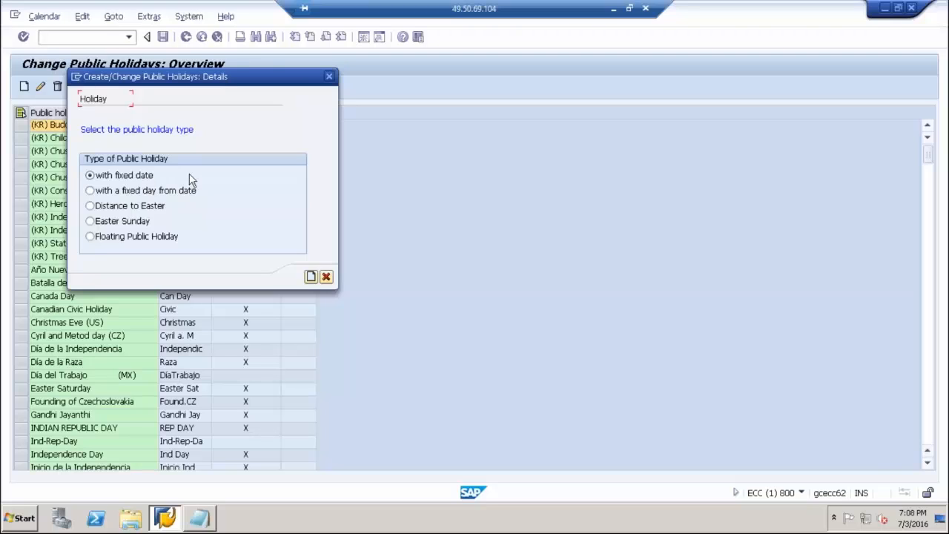
{"action": "mouse_move", "coordinate": [184, 178]}
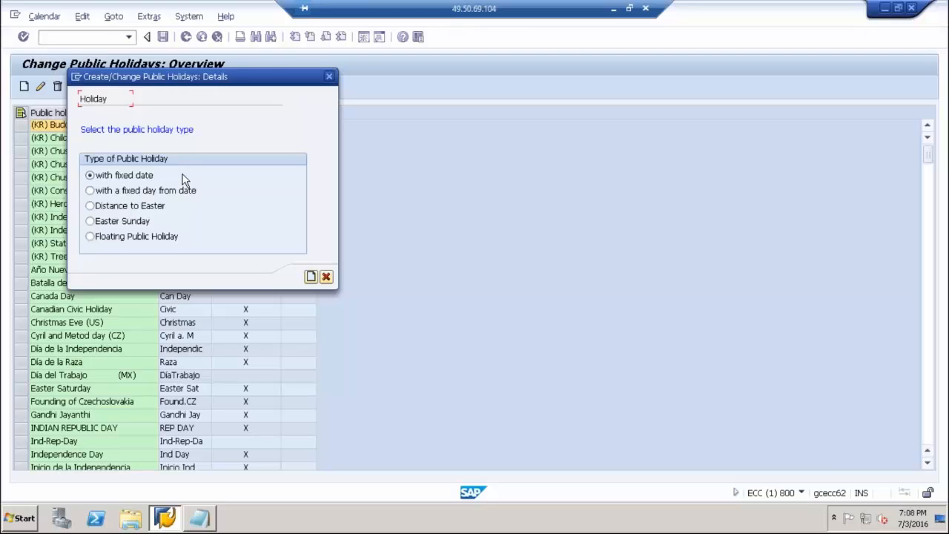
{"action": "mouse_move", "coordinate": [131, 196]}
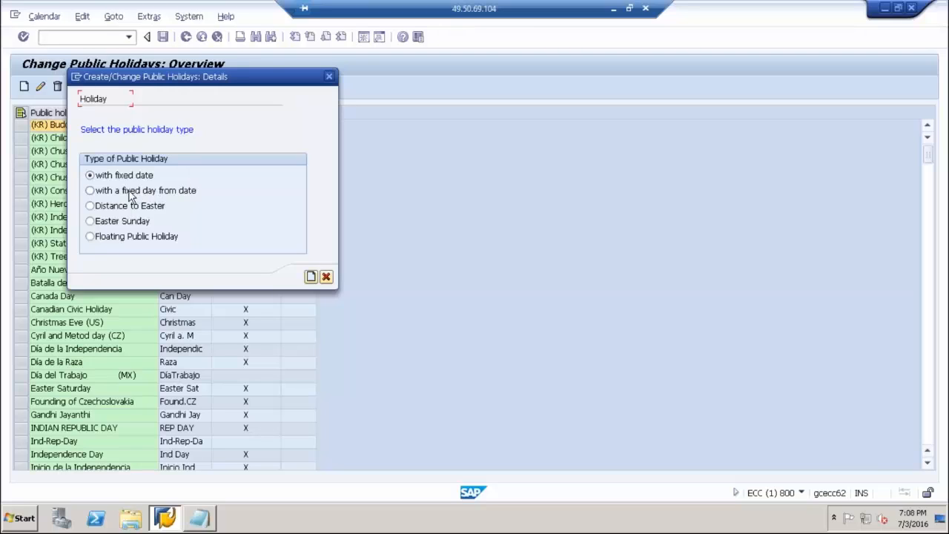
{"action": "left_click", "coordinate": [89, 190]}
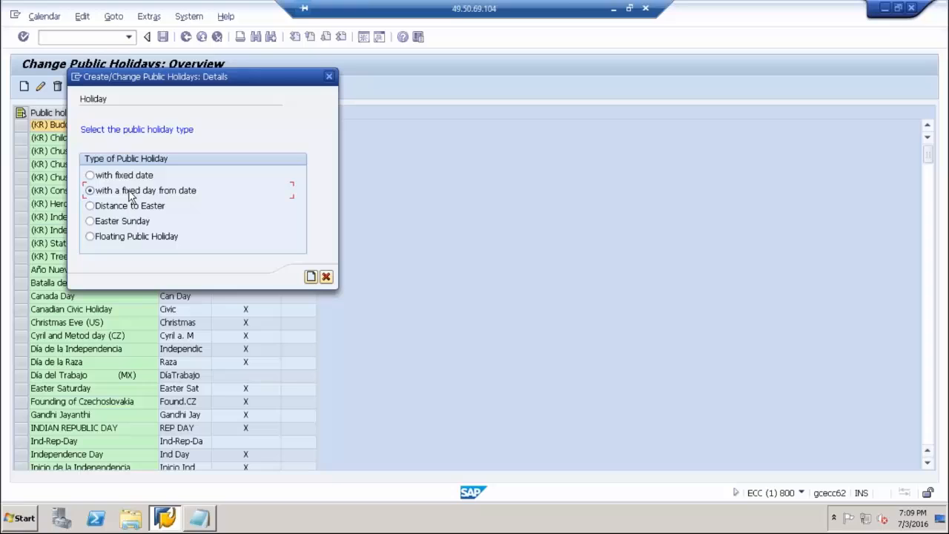
{"action": "mouse_move", "coordinate": [190, 203]}
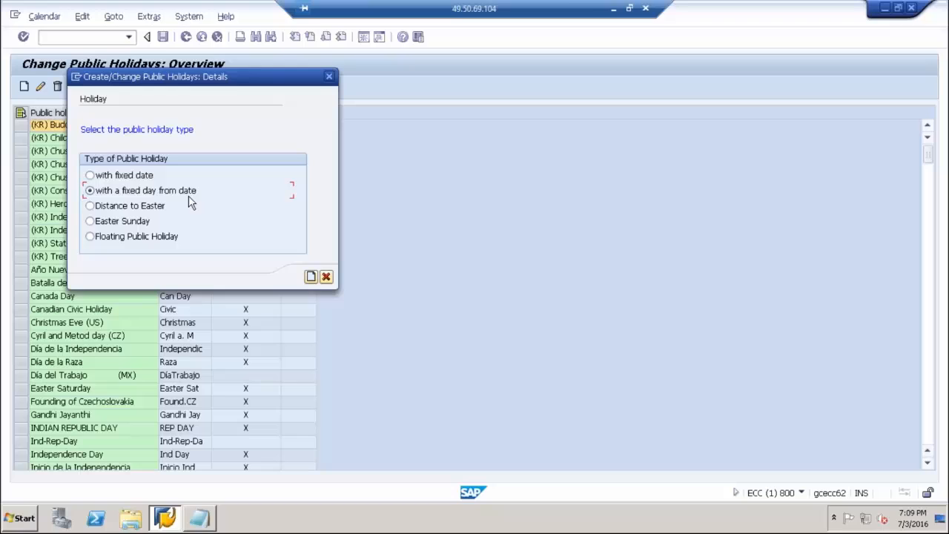
{"action": "mouse_move", "coordinate": [143, 208]}
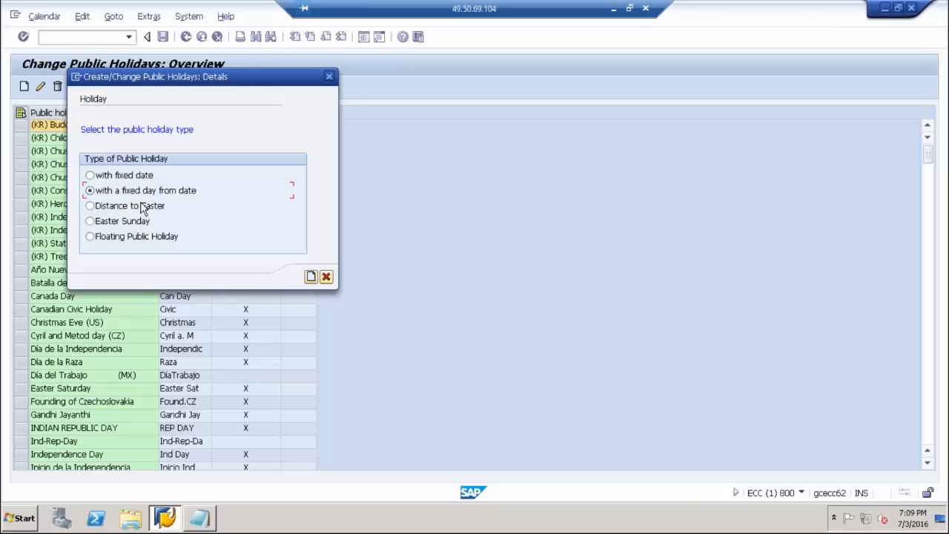
- Review the Easter-distance, Easter Sunday and floating types, then settle on fixed date
{"action": "left_click", "coordinate": [89, 204]}
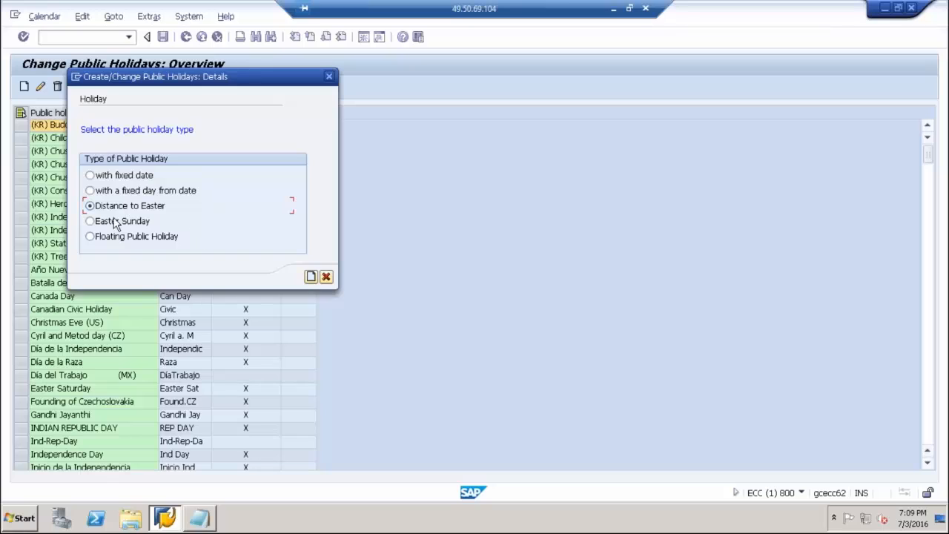
{"action": "left_click", "coordinate": [89, 221]}
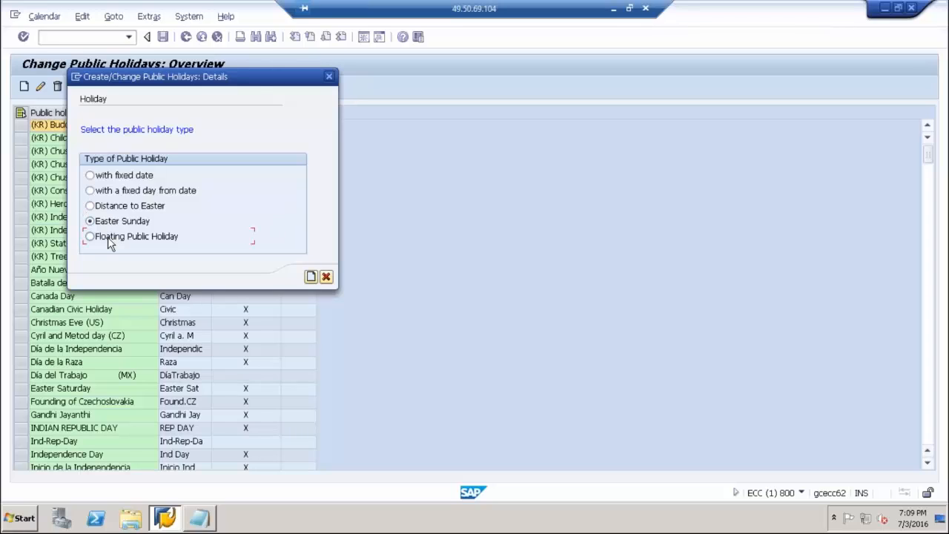
{"action": "left_click", "coordinate": [89, 236]}
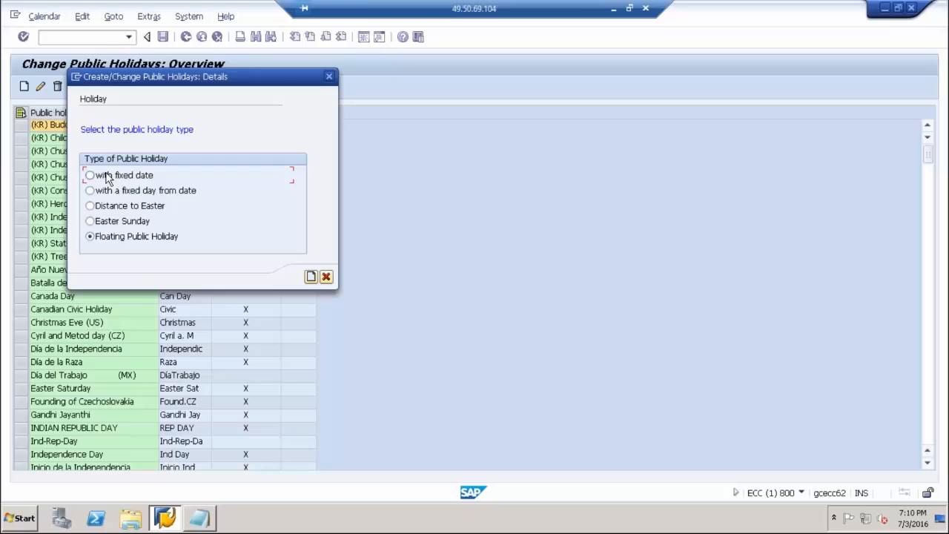
{"action": "left_click", "coordinate": [89, 175]}
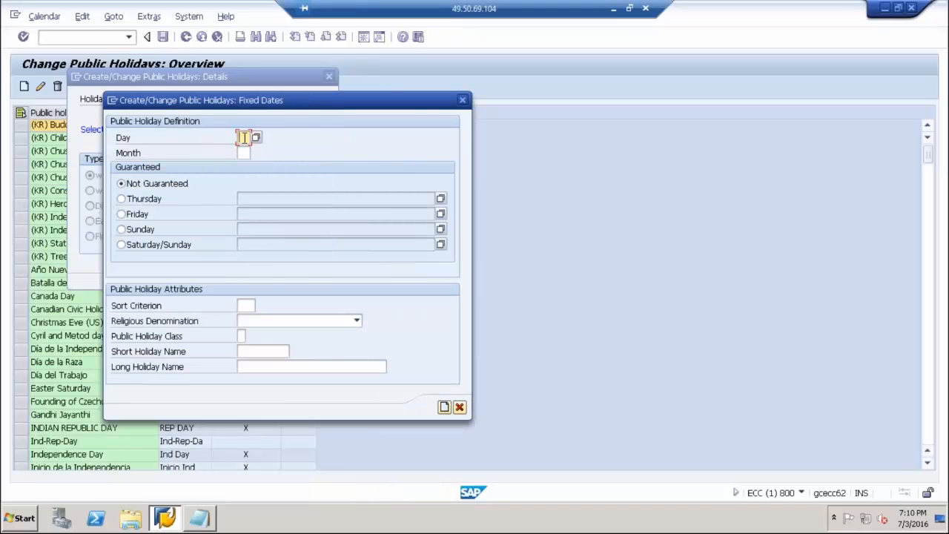
- Enter day 25, month 12 and guarantee the holiday when it falls on Sunday
{"action": "type", "text": "25"}
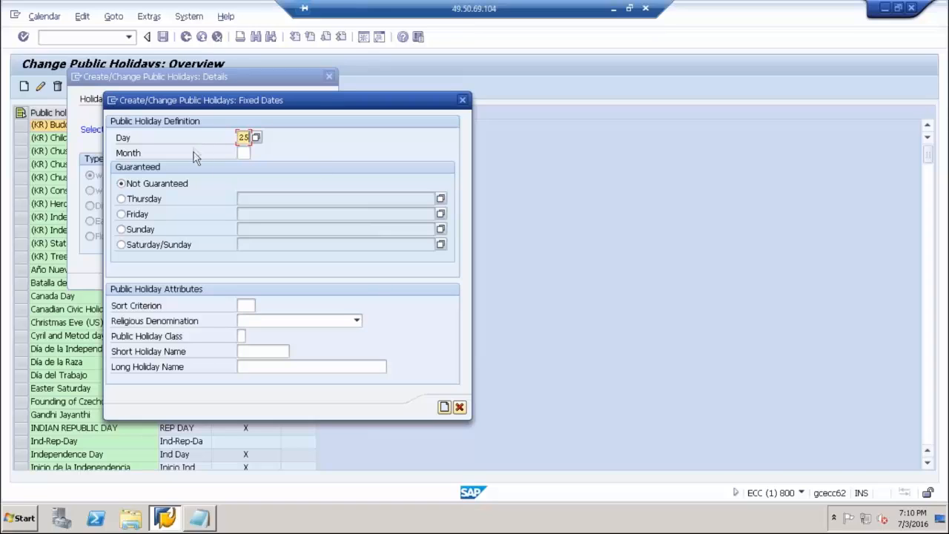
{"action": "left_click", "coordinate": [243, 151]}
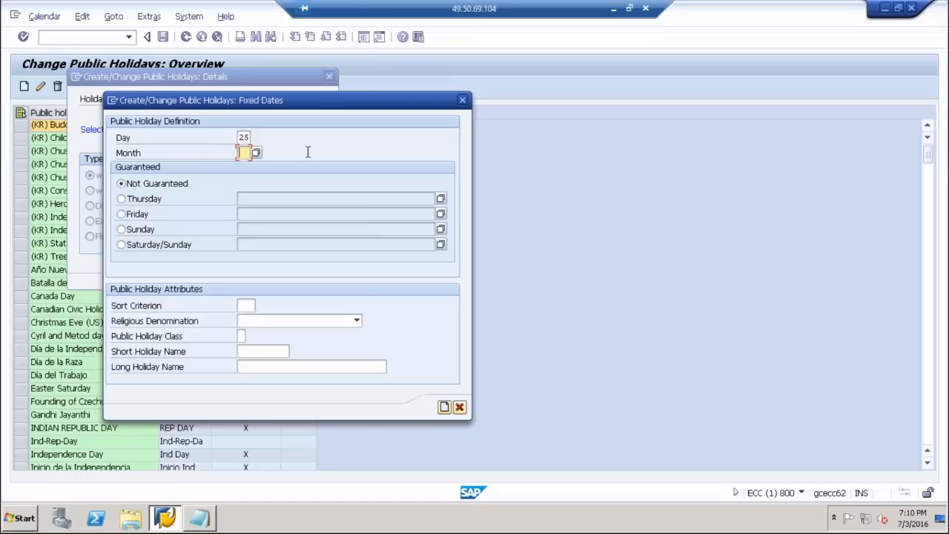
{"action": "type", "text": "12"}
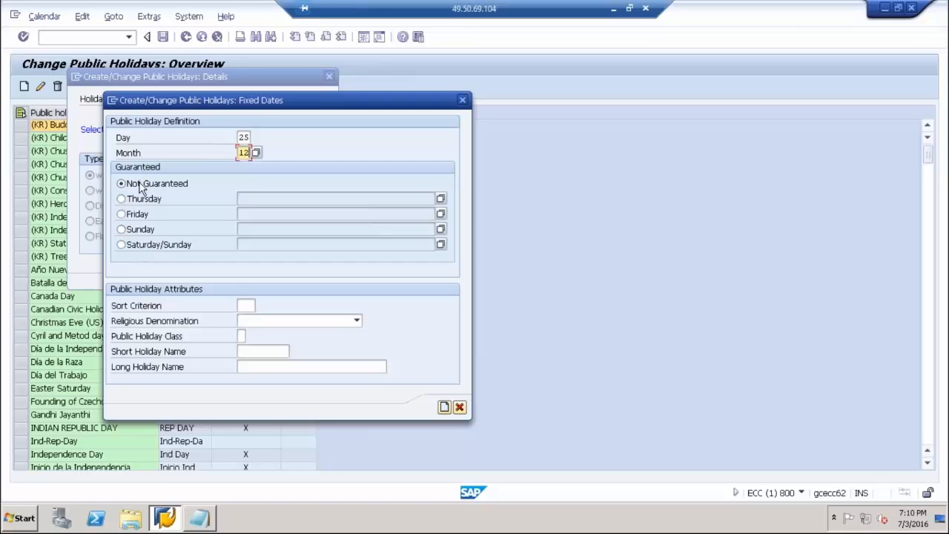
{"action": "mouse_move", "coordinate": [143, 258]}
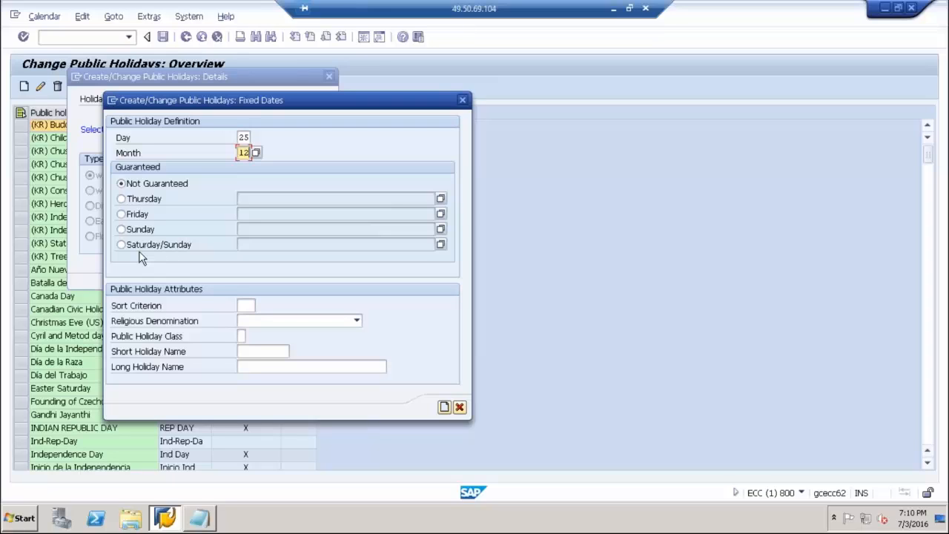
{"action": "mouse_move", "coordinate": [125, 235]}
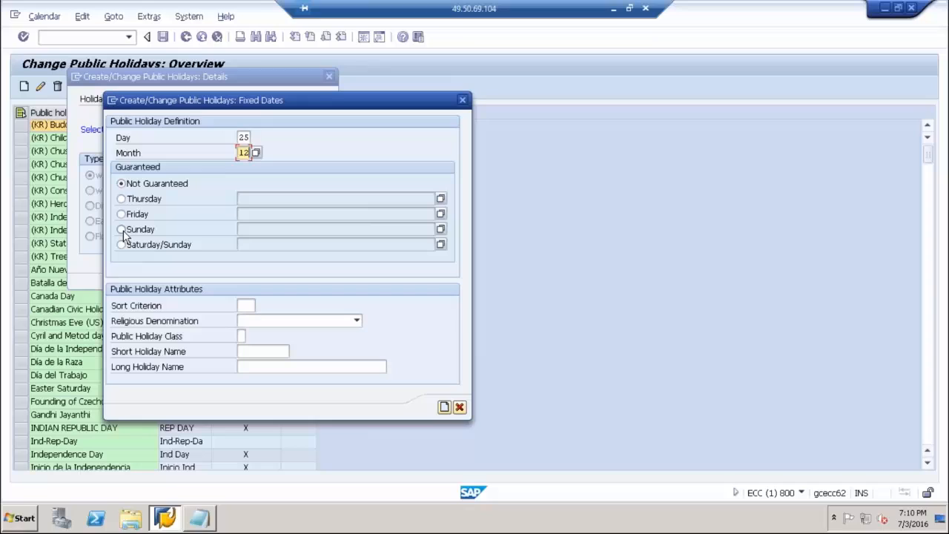
{"action": "left_click", "coordinate": [121, 229]}
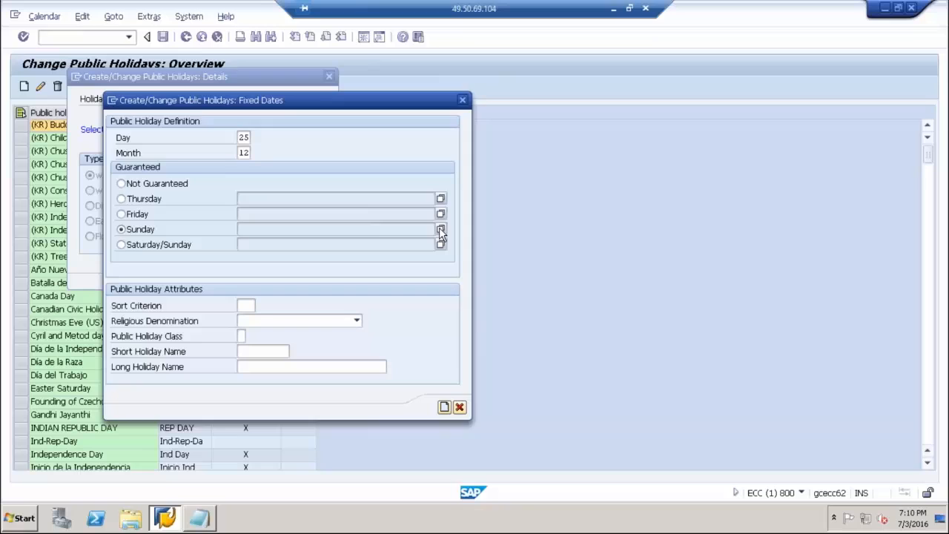
- Set the Sunday rule to 'move to next day', then switch back to Not Guaranteed
{"action": "left_click", "coordinate": [441, 228]}
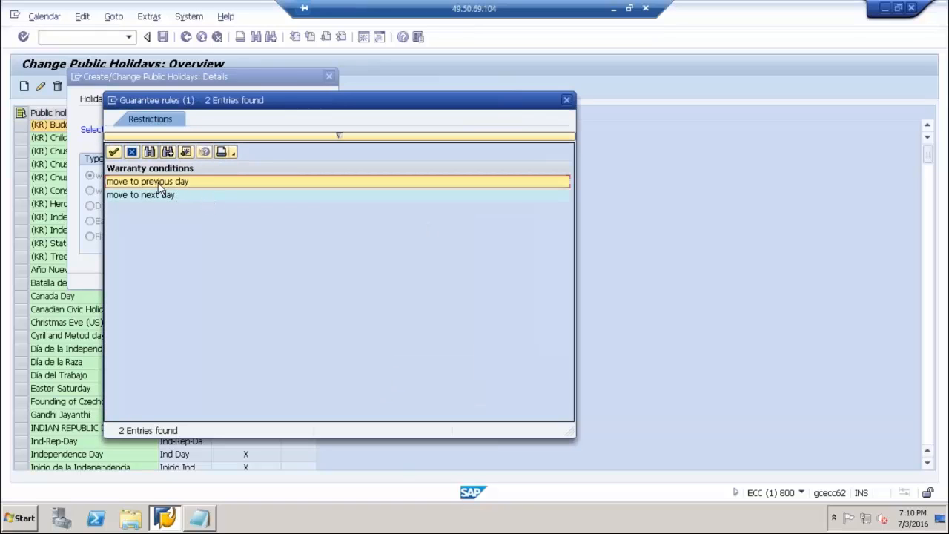
{"action": "left_click", "coordinate": [148, 194]}
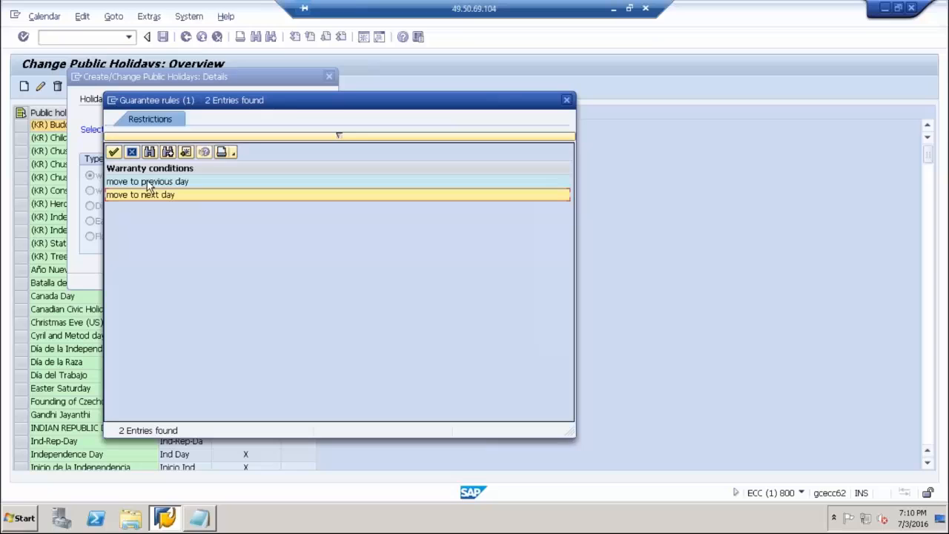
{"action": "mouse_move", "coordinate": [151, 225]}
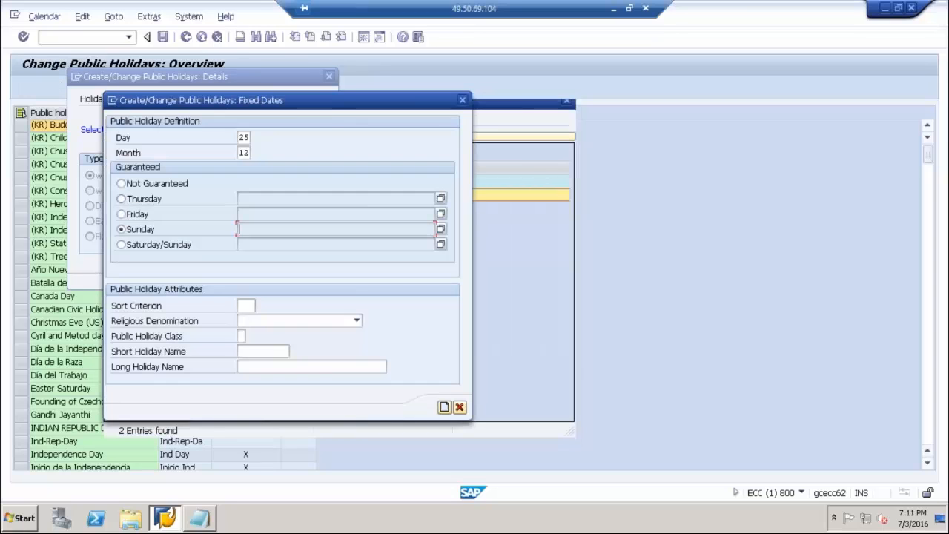
{"action": "type", "text": "move to next day"}
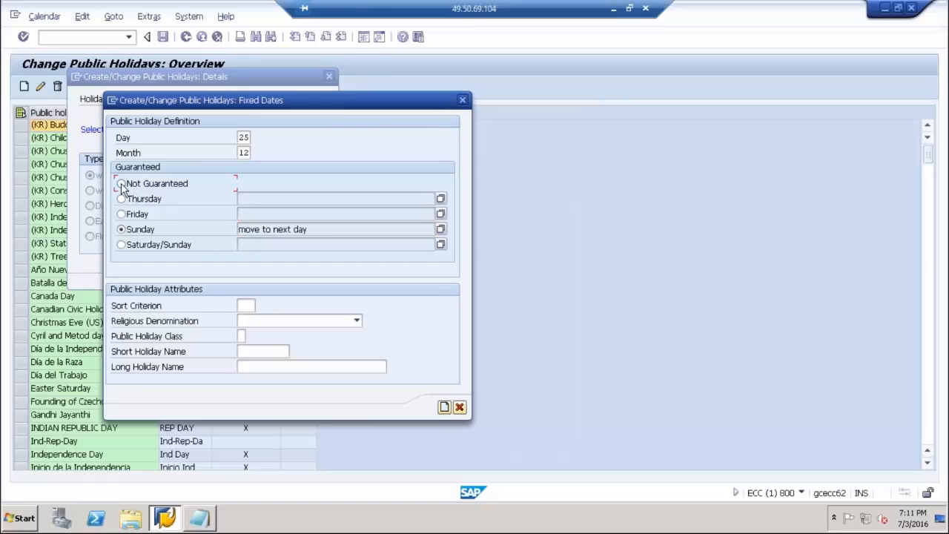
{"action": "left_click", "coordinate": [121, 184]}
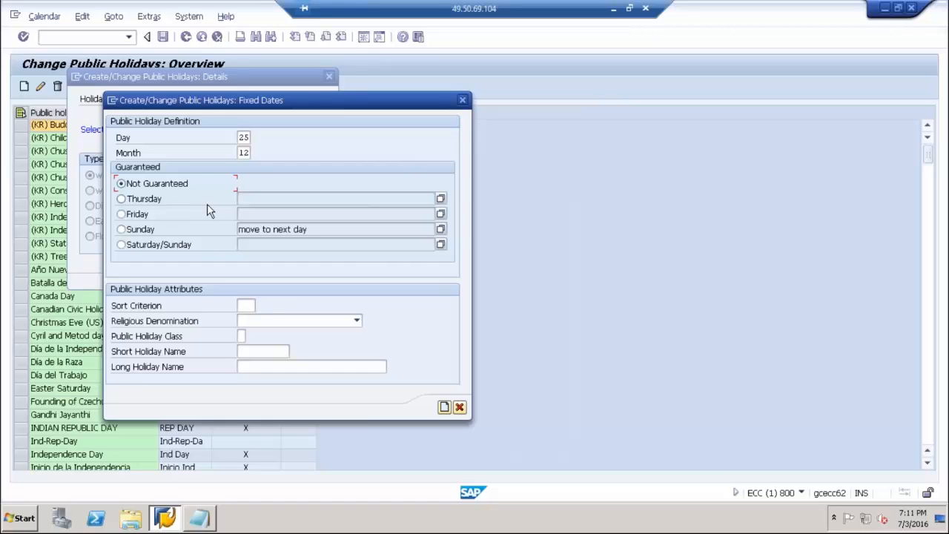
{"action": "mouse_move", "coordinate": [234, 297]}
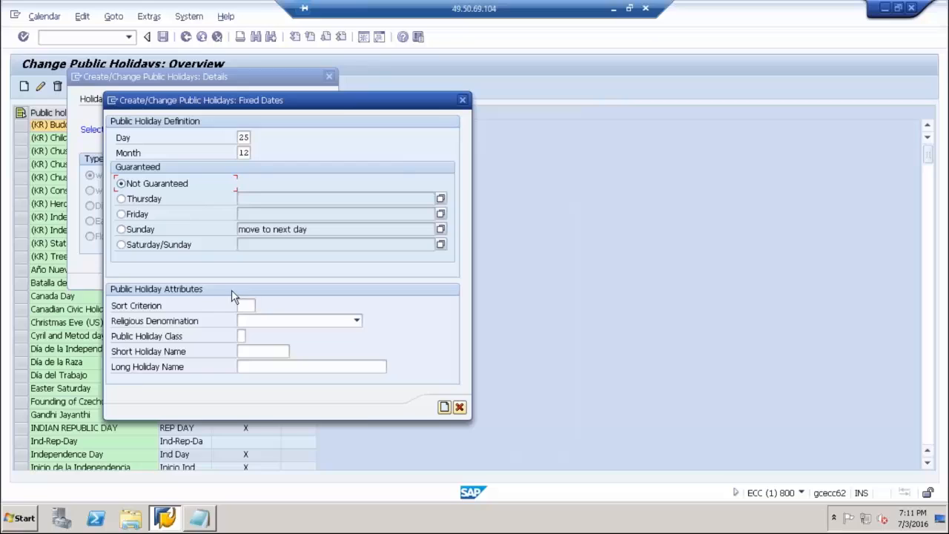
- Enter sort criterion R01 and leave Religious Denomination empty after viewing its list
{"action": "left_click", "coordinate": [246, 305]}
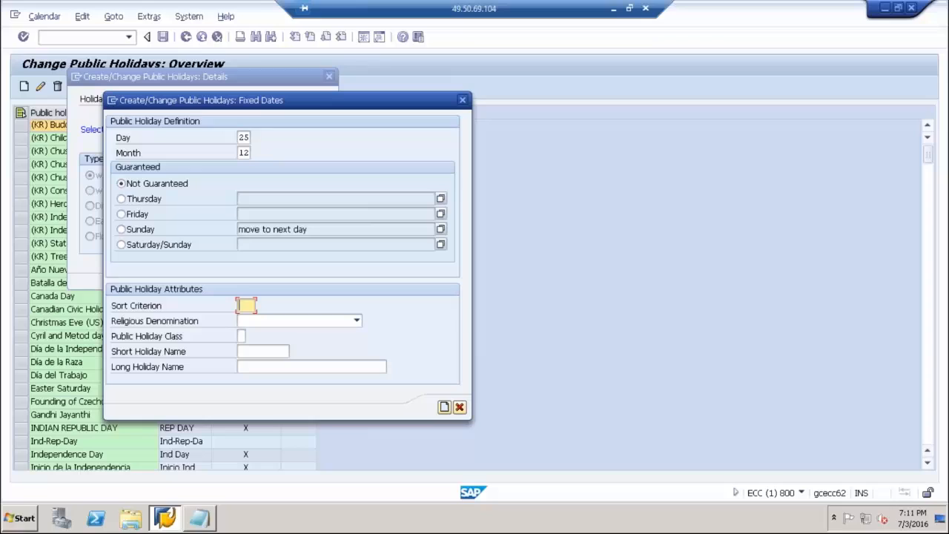
{"action": "type", "text": "R0"}
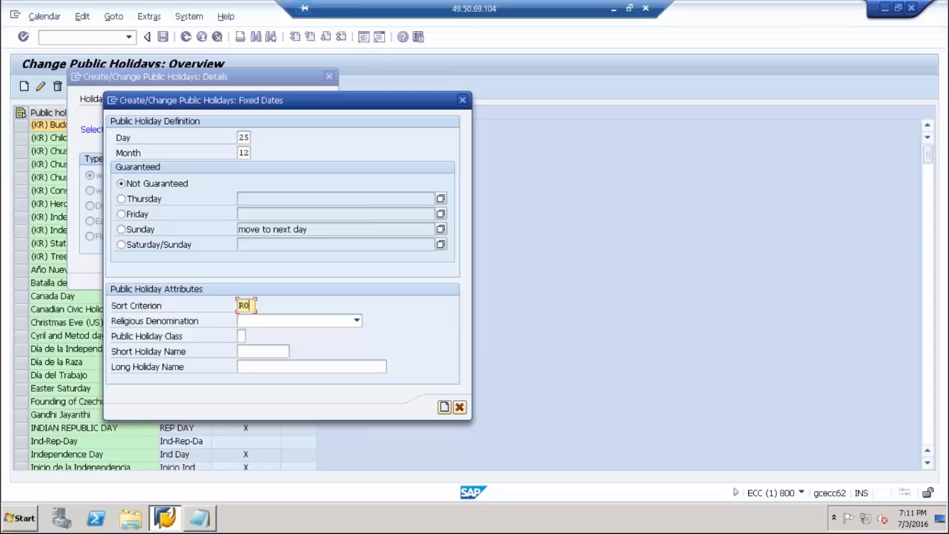
{"action": "type", "text": "1"}
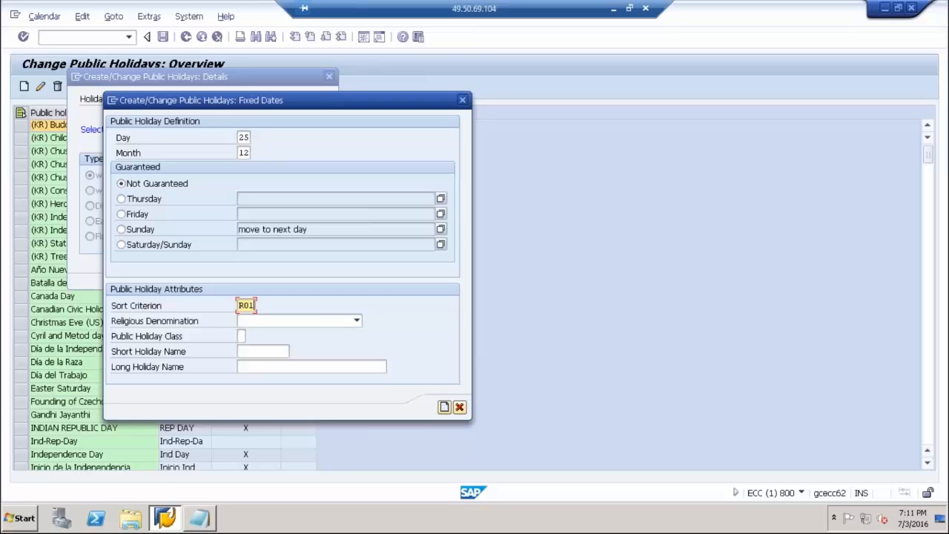
{"action": "left_click", "coordinate": [356, 320]}
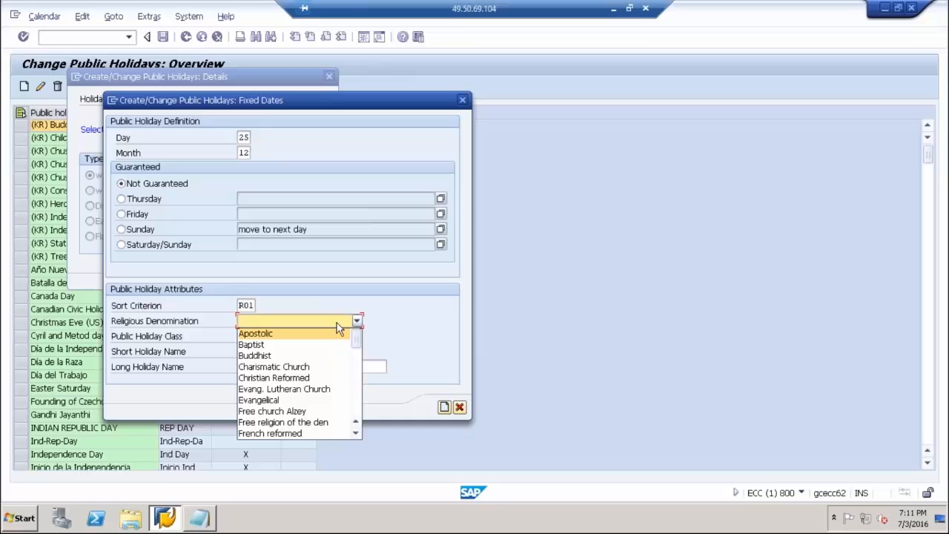
{"action": "mouse_move", "coordinate": [289, 378]}
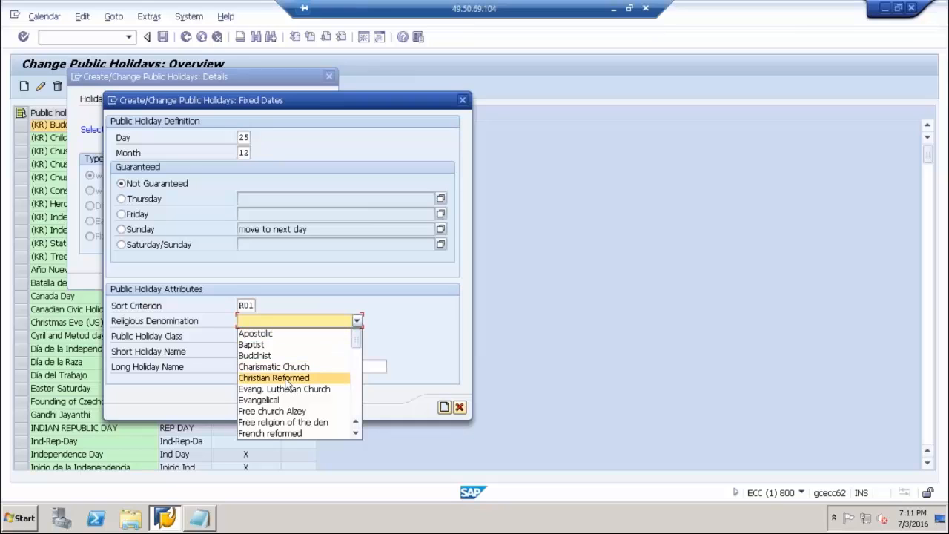
{"action": "mouse_move", "coordinate": [285, 389]}
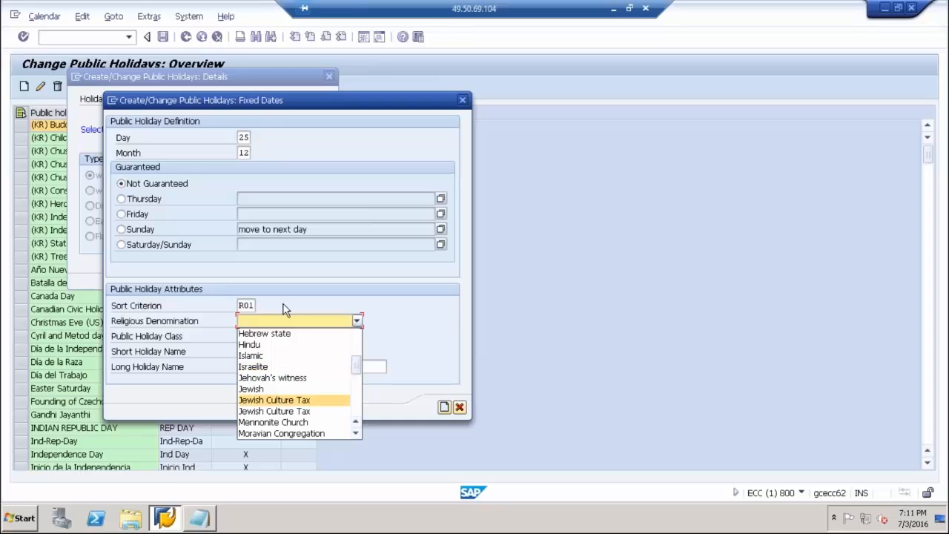
{"action": "left_click", "coordinate": [356, 320]}
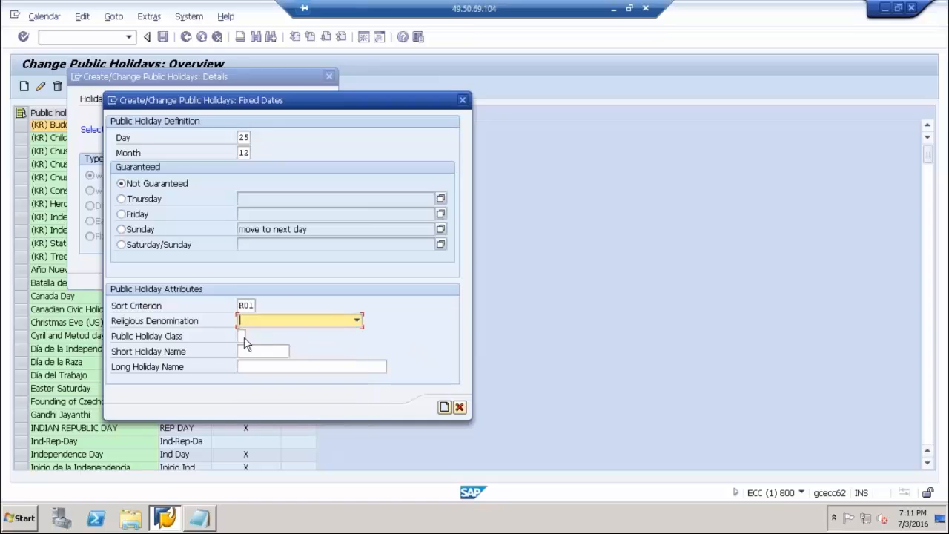
{"action": "mouse_move", "coordinate": [235, 344]}
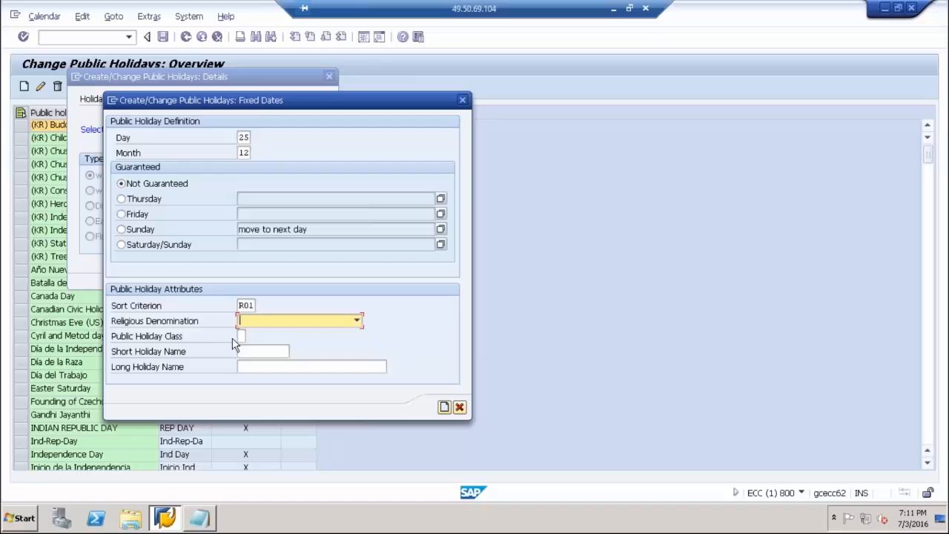
{"action": "mouse_move", "coordinate": [238, 341]}
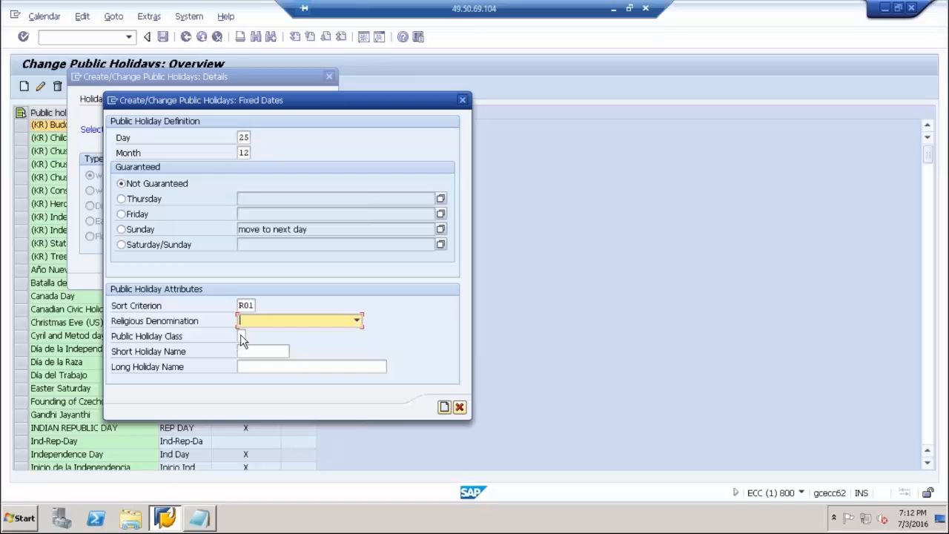